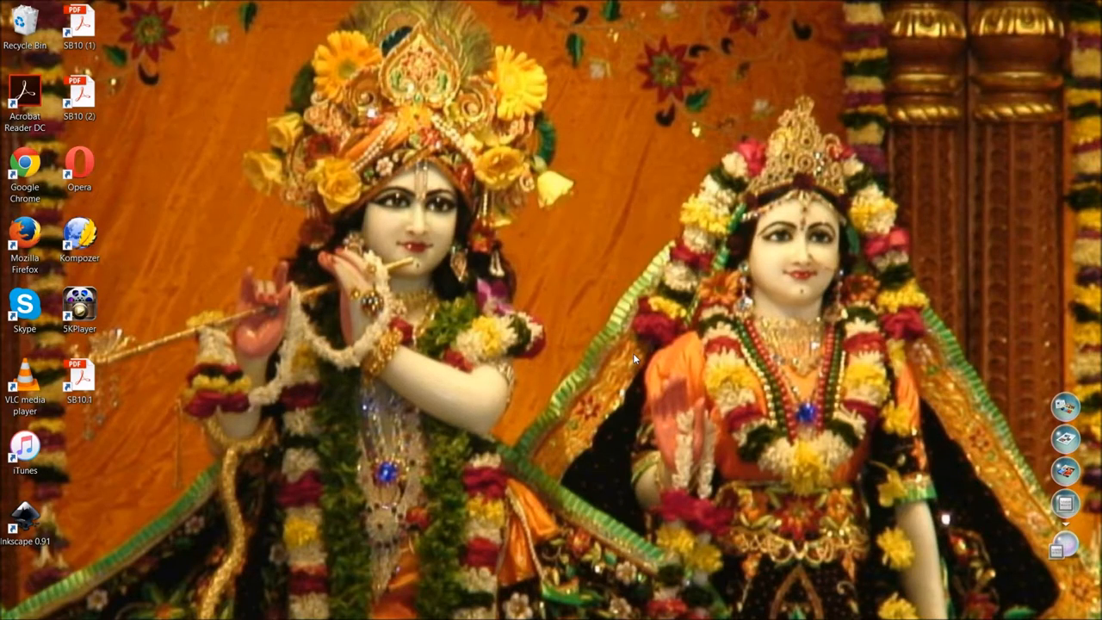
{"action": "mouse_move", "coordinate": [126, 565]}
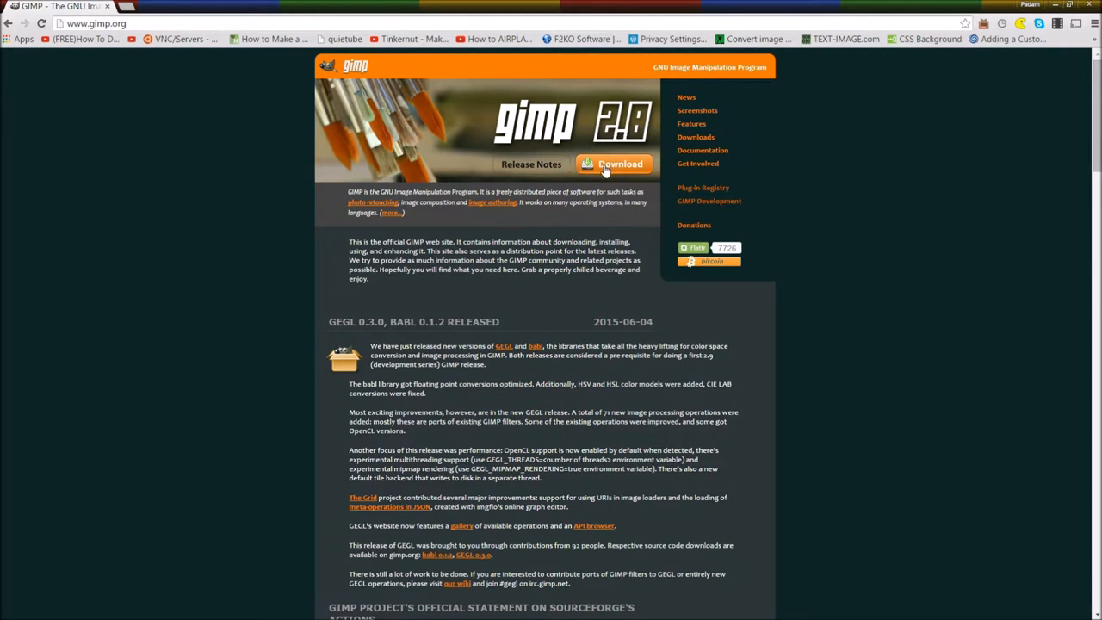
- Go to gimp.org Downloads and scroll through the GIMP 2.8.14 Windows installer and manuals
{"action": "left_click", "coordinate": [695, 137]}
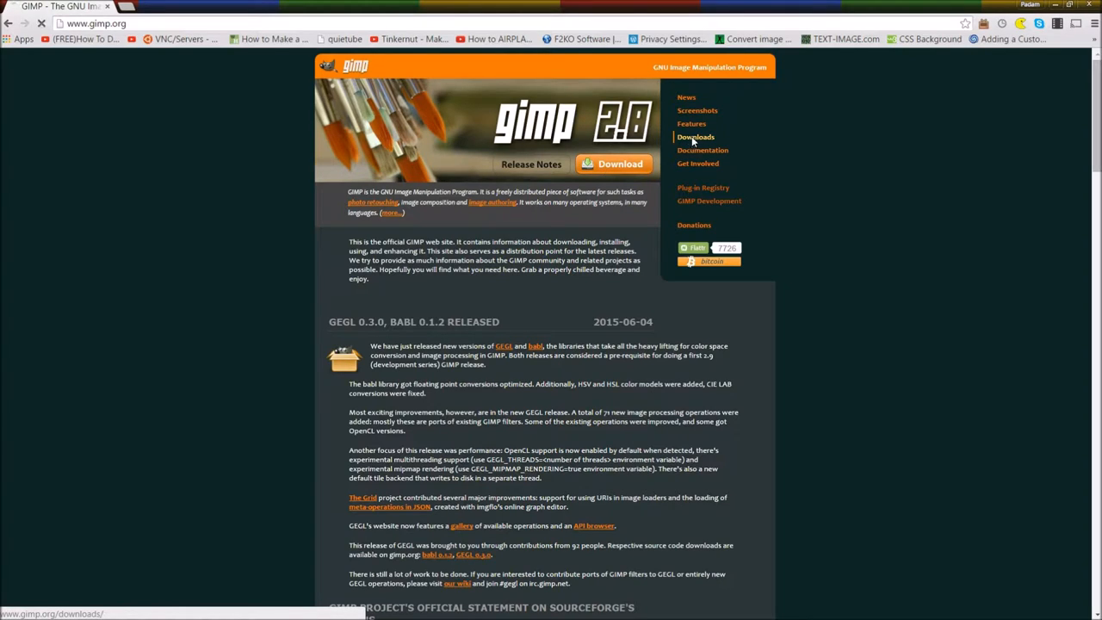
{"action": "left_click", "coordinate": [695, 137]}
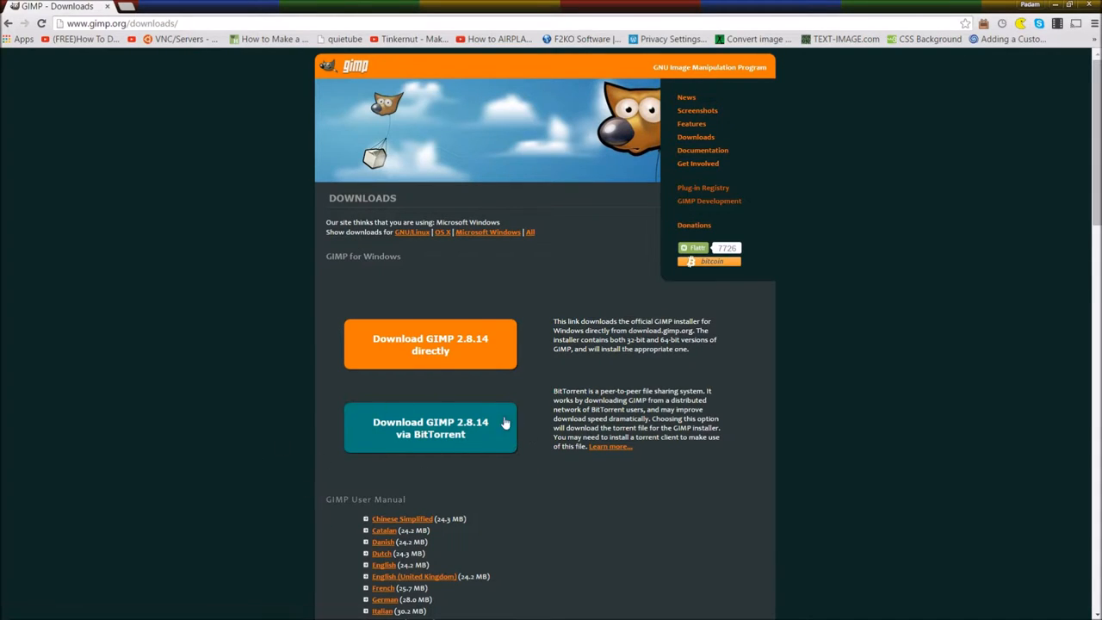
{"action": "mouse_move", "coordinate": [457, 359]}
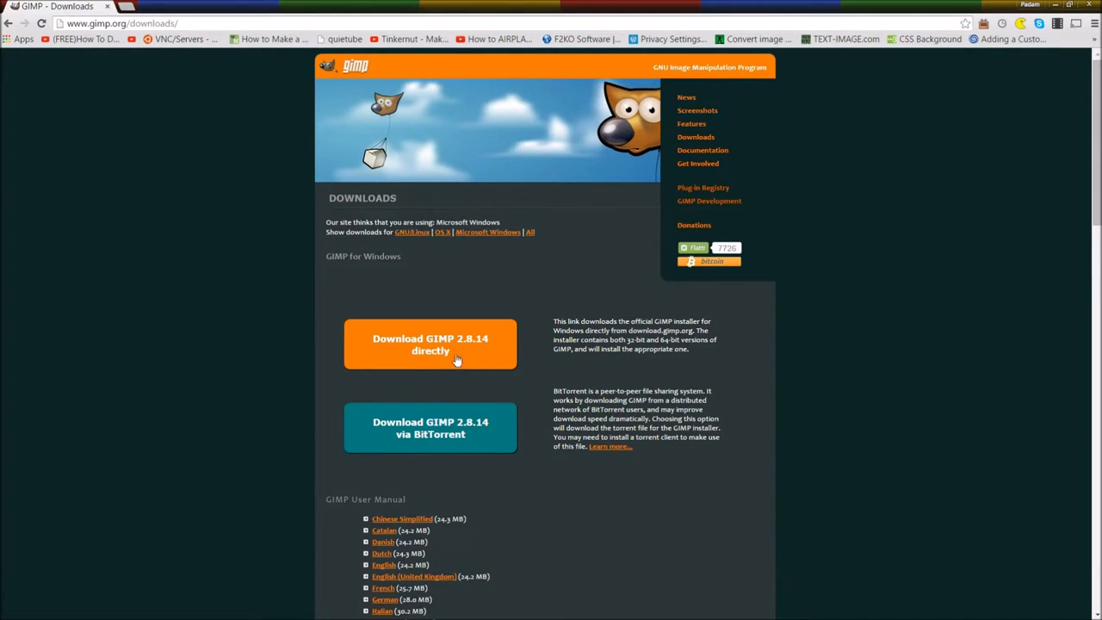
{"action": "mouse_move", "coordinate": [311, 336]}
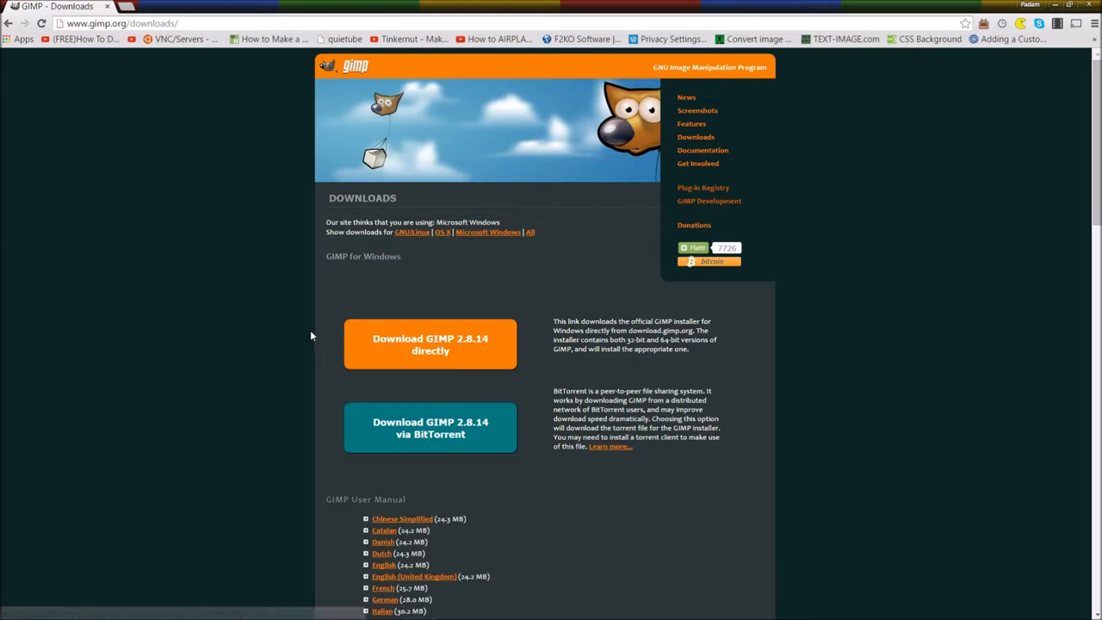
{"action": "scroll", "scroll_direction": "down", "scroll_amount": 3}
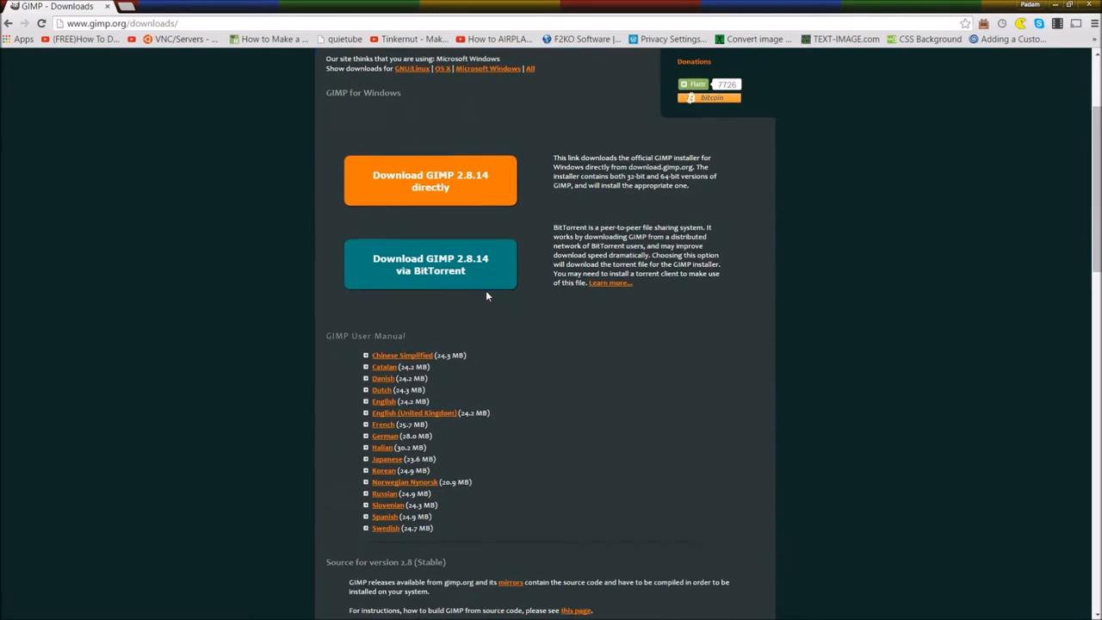
{"action": "mouse_move", "coordinate": [405, 482]}
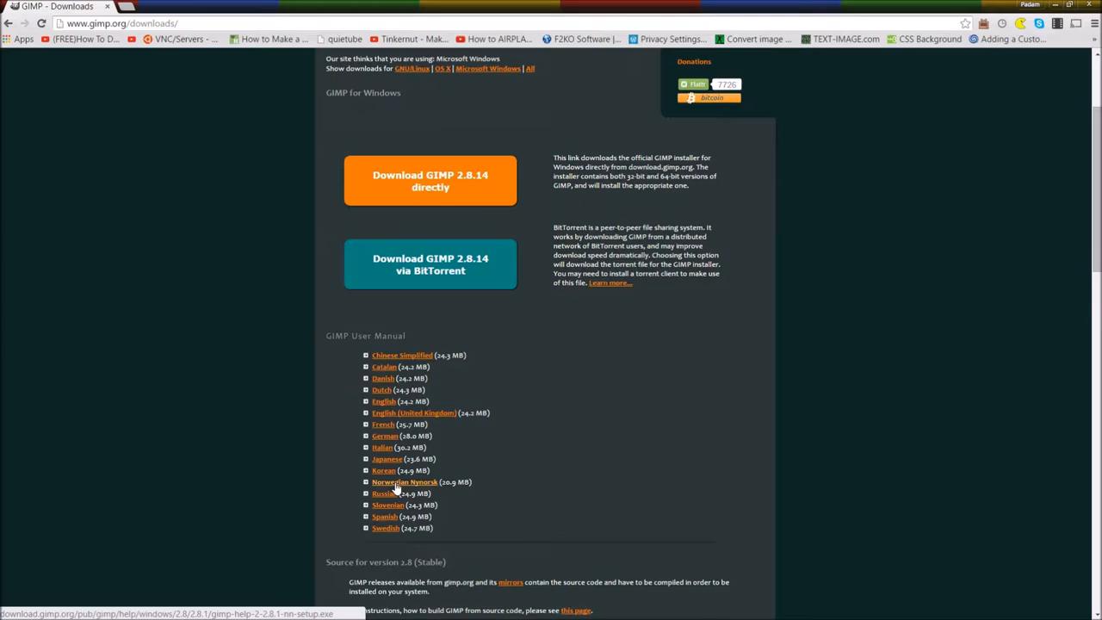
{"action": "scroll", "scroll_direction": "down", "scroll_amount": 3}
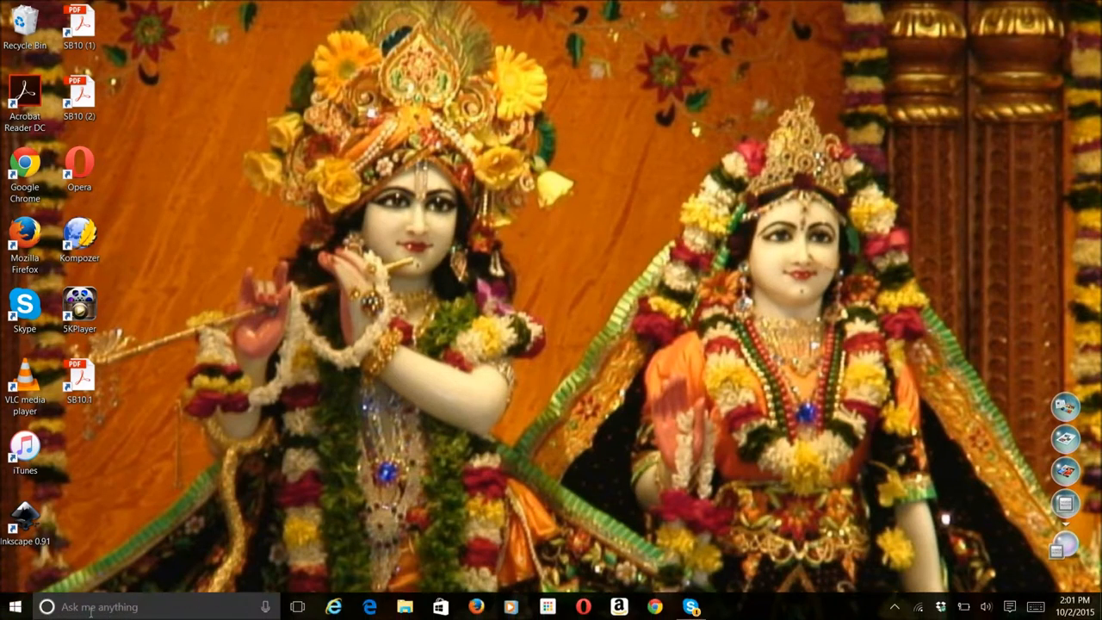
- Search for GIMP from the taskbar search box and launch it
{"action": "left_click", "coordinate": [137, 607]}
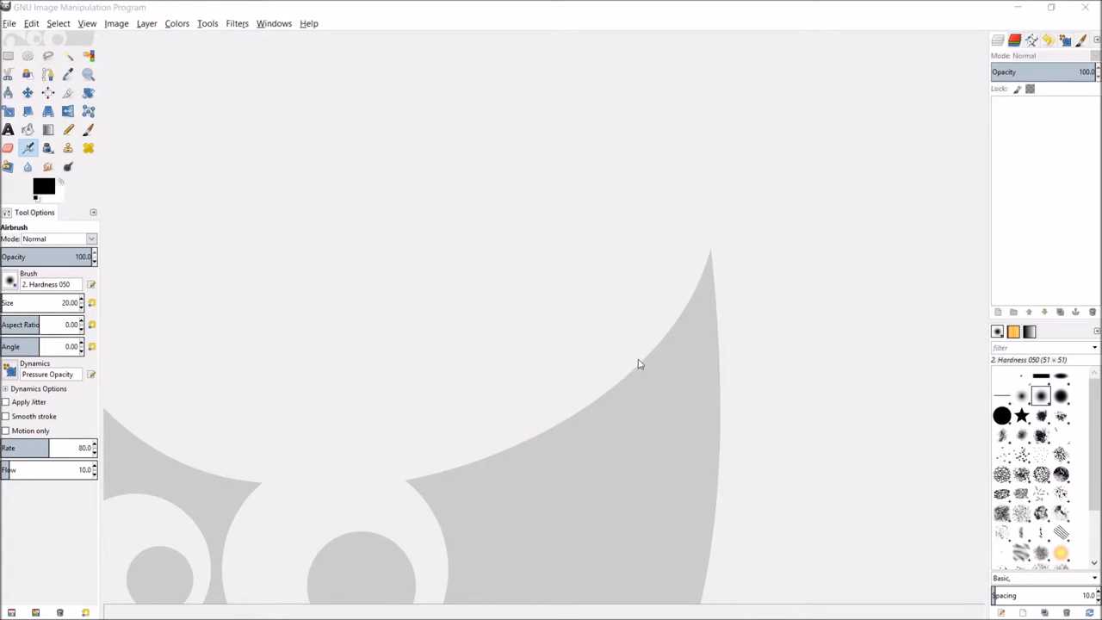
- Browse to the Pictures folder in the Open Image dialog and open krishnadaslogo.png
{"action": "left_click", "coordinate": [9, 23]}
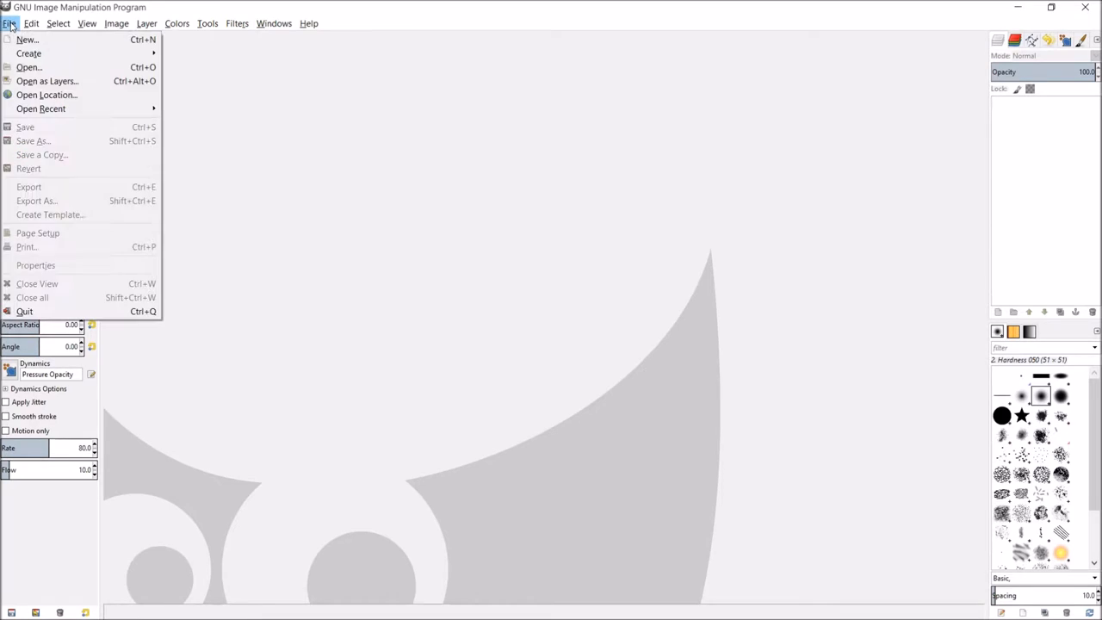
{"action": "left_click", "coordinate": [28, 68]}
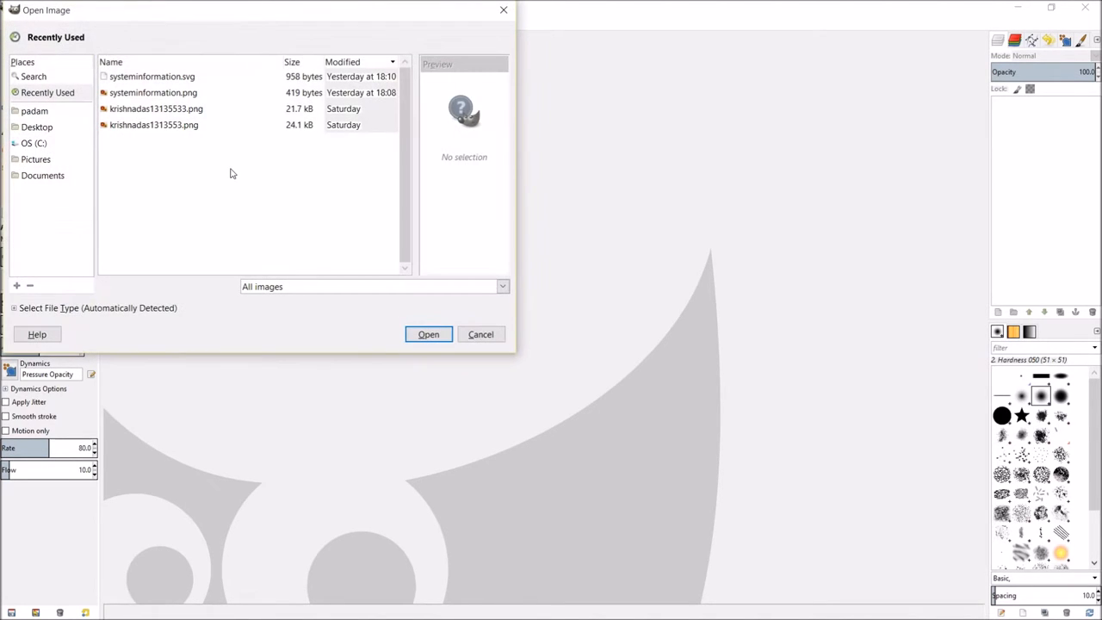
{"action": "mouse_move", "coordinate": [95, 197]}
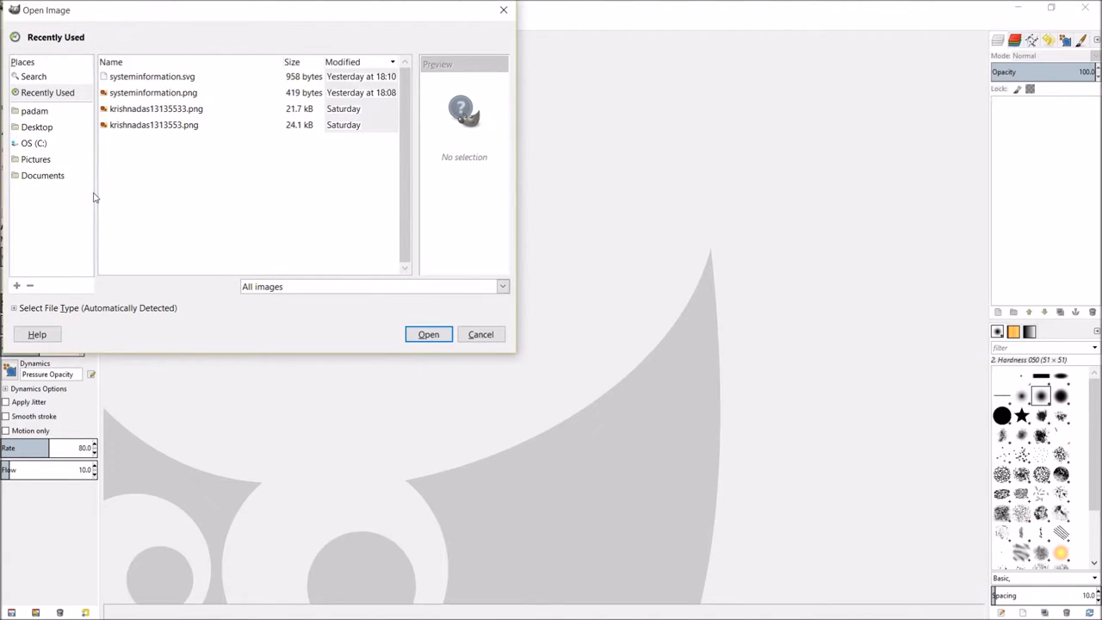
{"action": "mouse_move", "coordinate": [54, 138]}
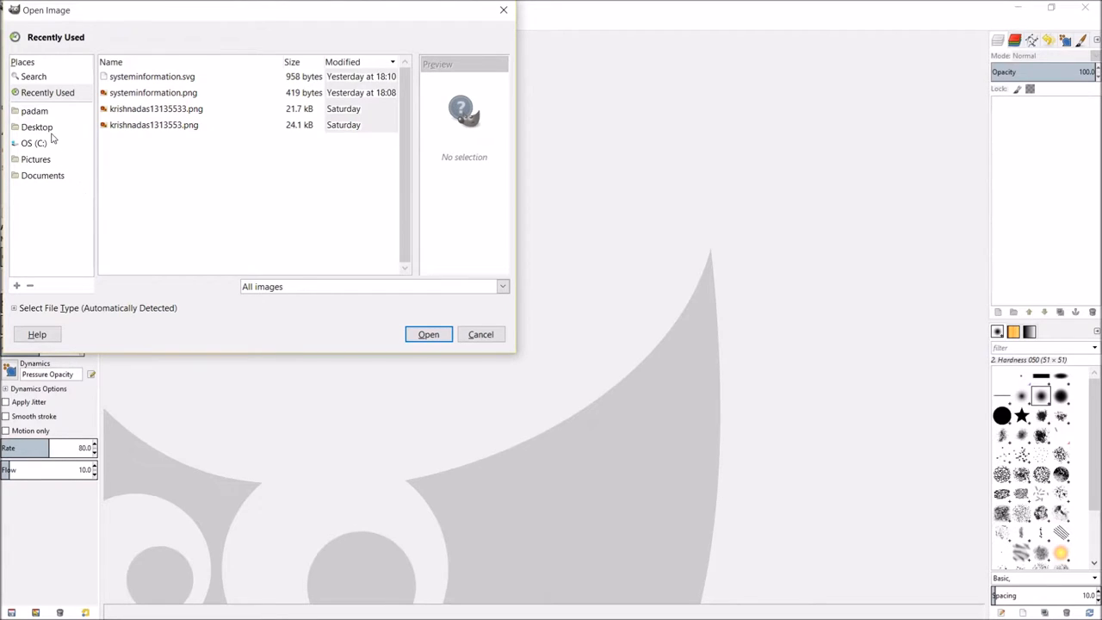
{"action": "mouse_move", "coordinate": [41, 112]}
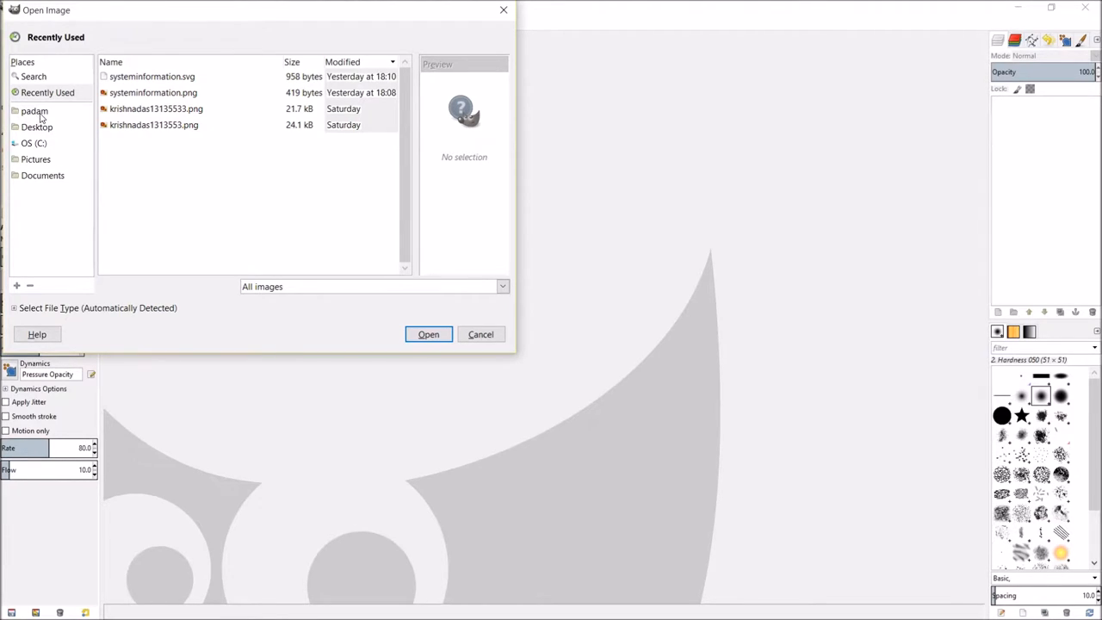
{"action": "left_click", "coordinate": [35, 110]}
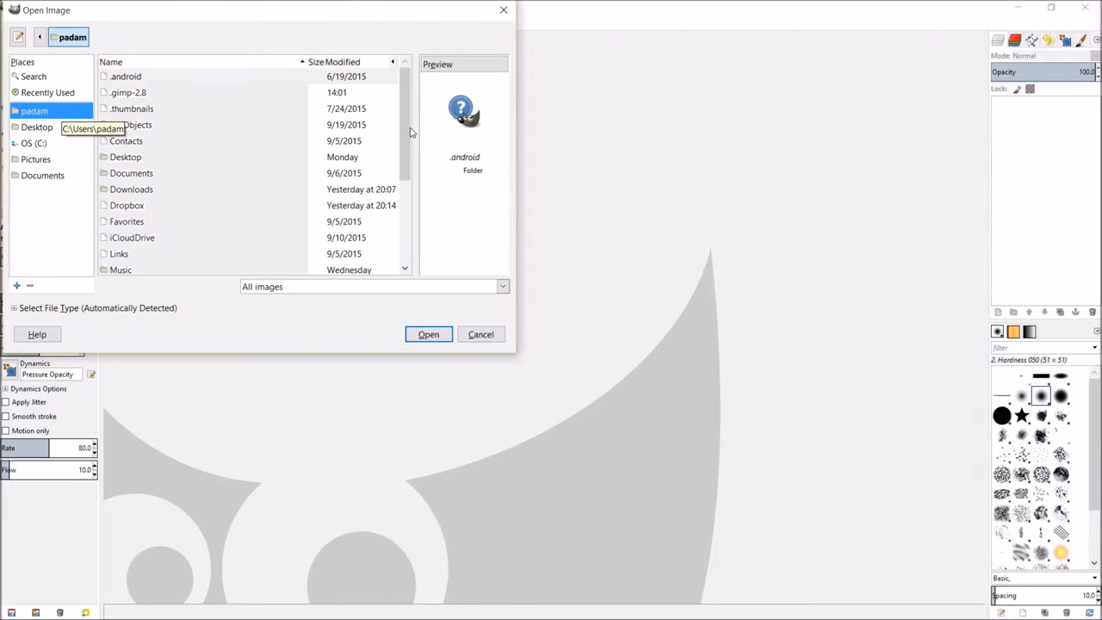
{"action": "scroll", "scroll_direction": "down", "scroll_amount": 3}
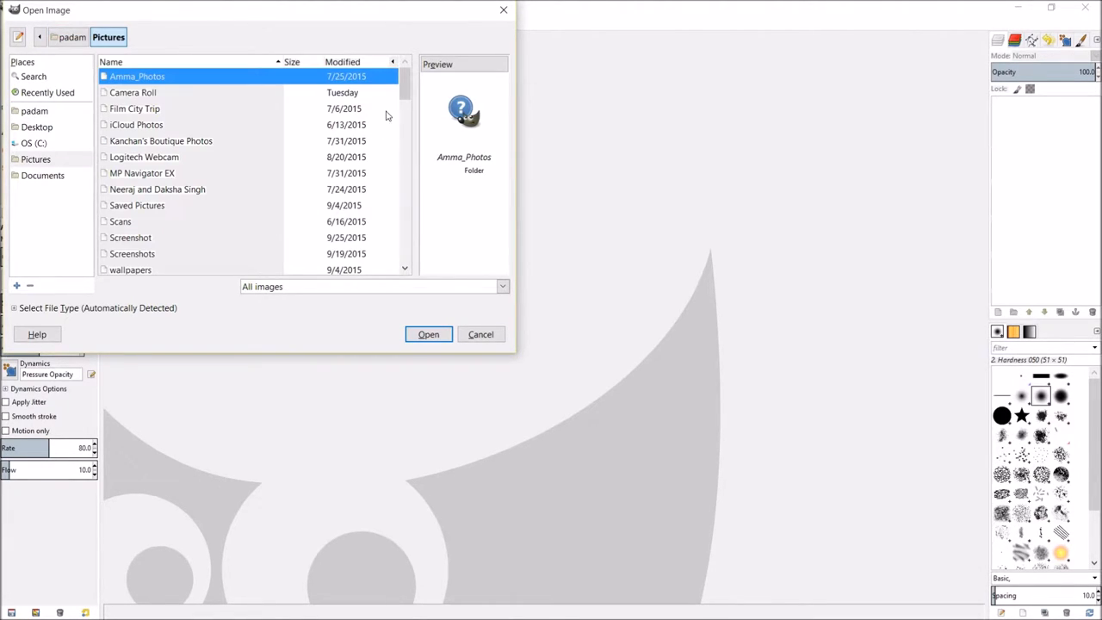
{"action": "mouse_move", "coordinate": [412, 83]}
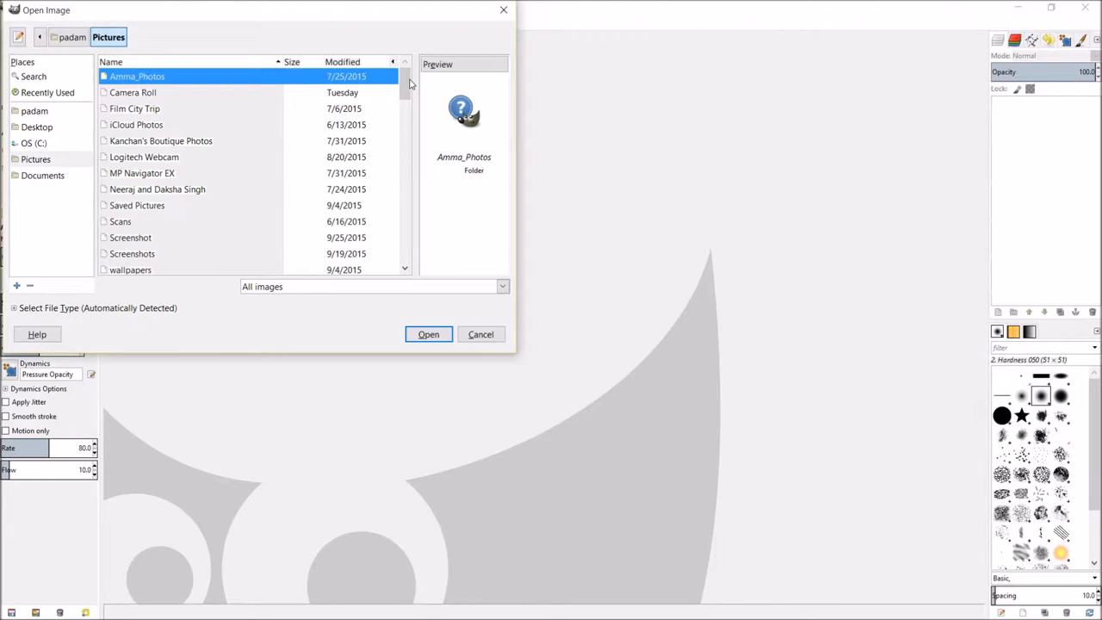
{"action": "scroll", "scroll_direction": "down", "scroll_amount": 3}
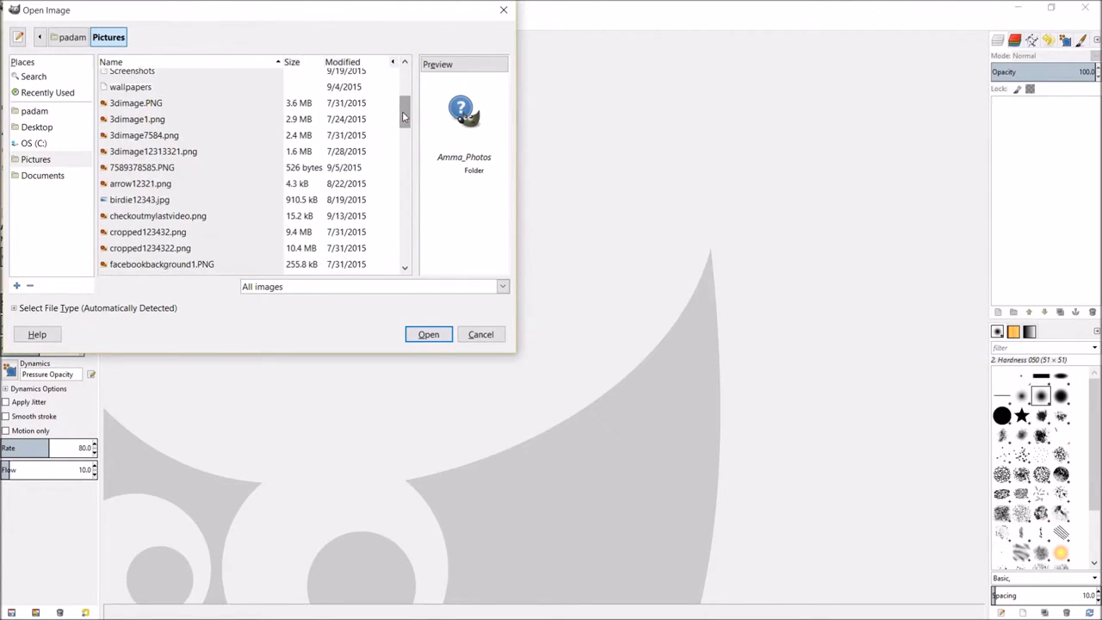
{"action": "scroll", "scroll_direction": "down", "scroll_amount": 3}
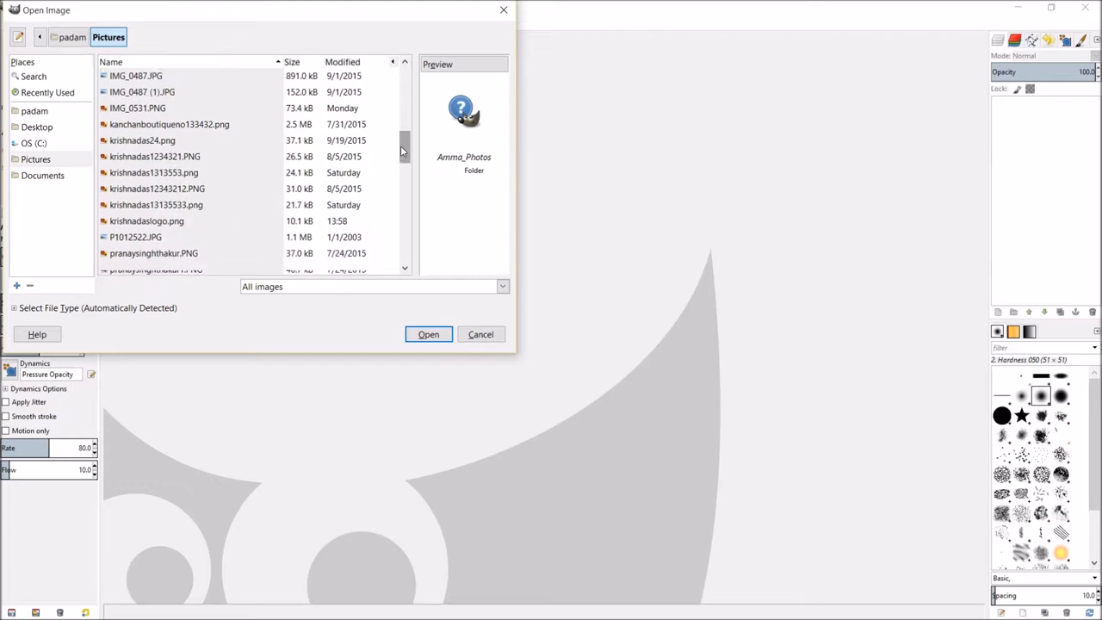
{"action": "scroll", "scroll_direction": "down", "scroll_amount": 3}
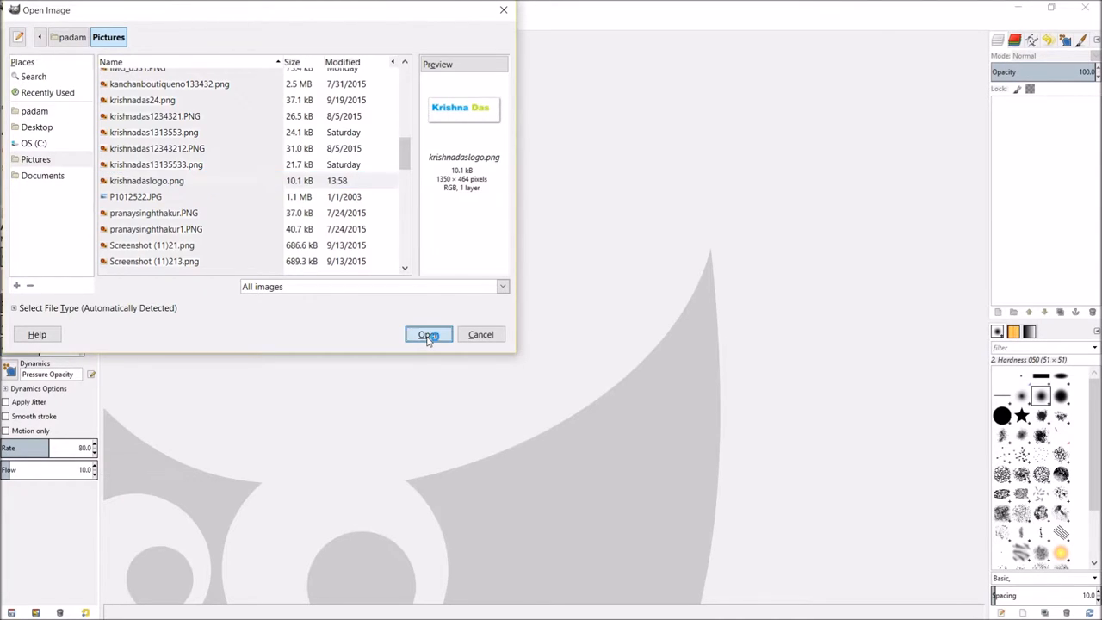
{"action": "left_click", "coordinate": [428, 334]}
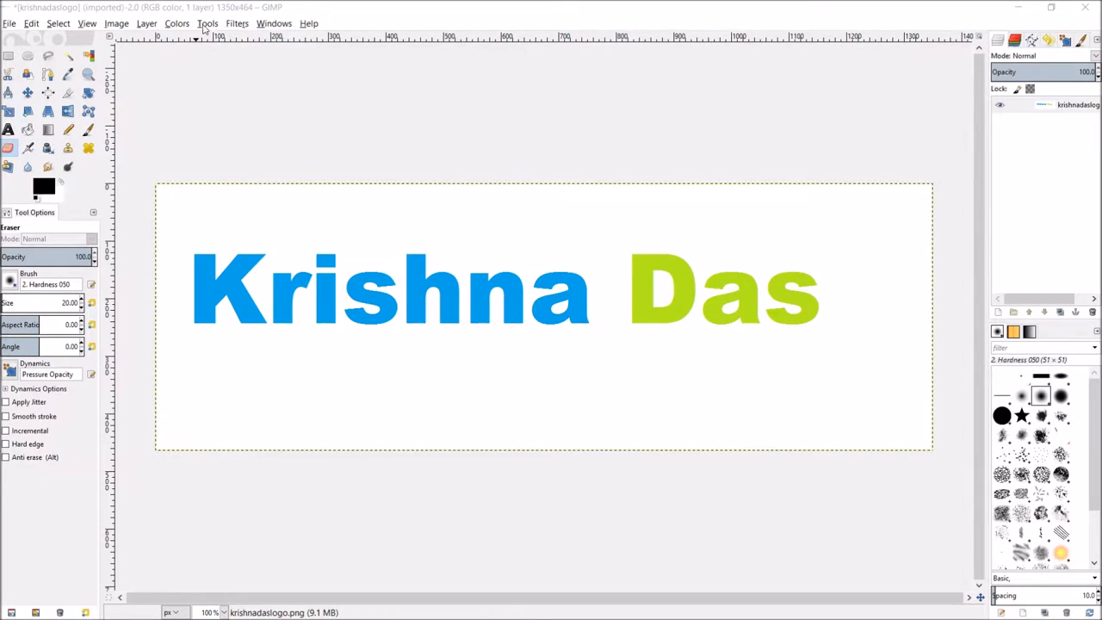
{"action": "left_click", "coordinate": [147, 23]}
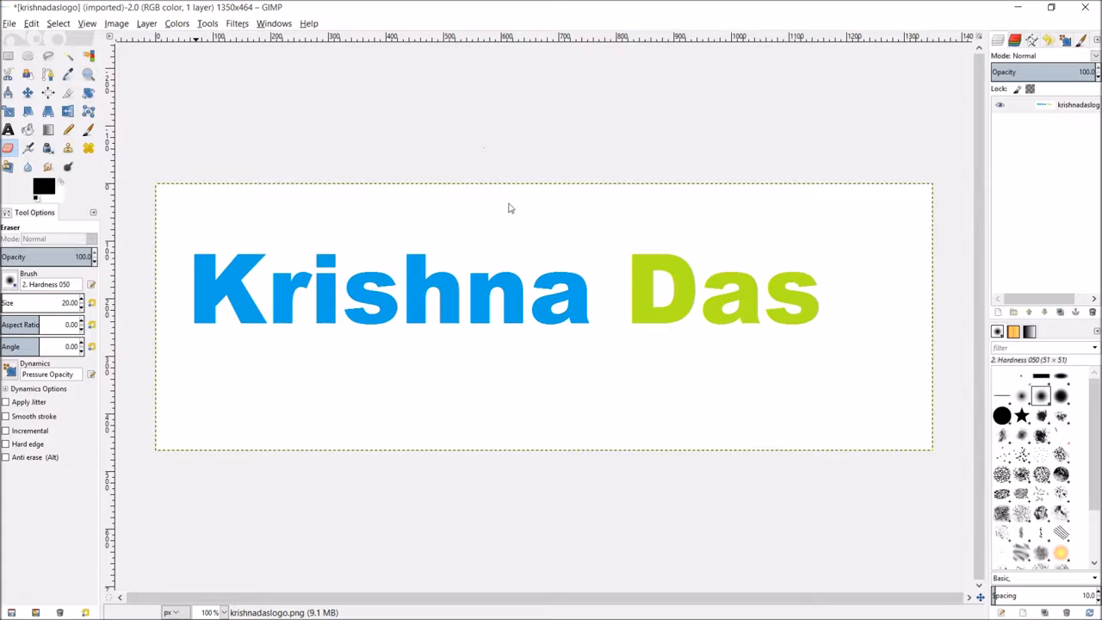
{"action": "mouse_move", "coordinate": [280, 219]}
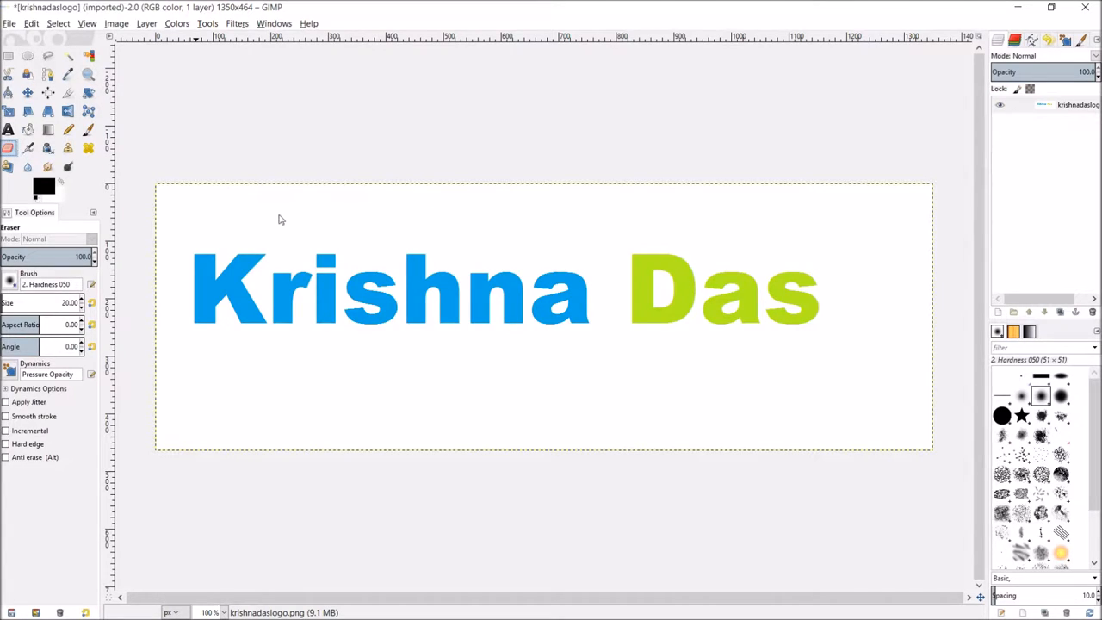
{"action": "left_click_drag", "start_coordinate": [262, 225], "coordinate": [422, 227]}
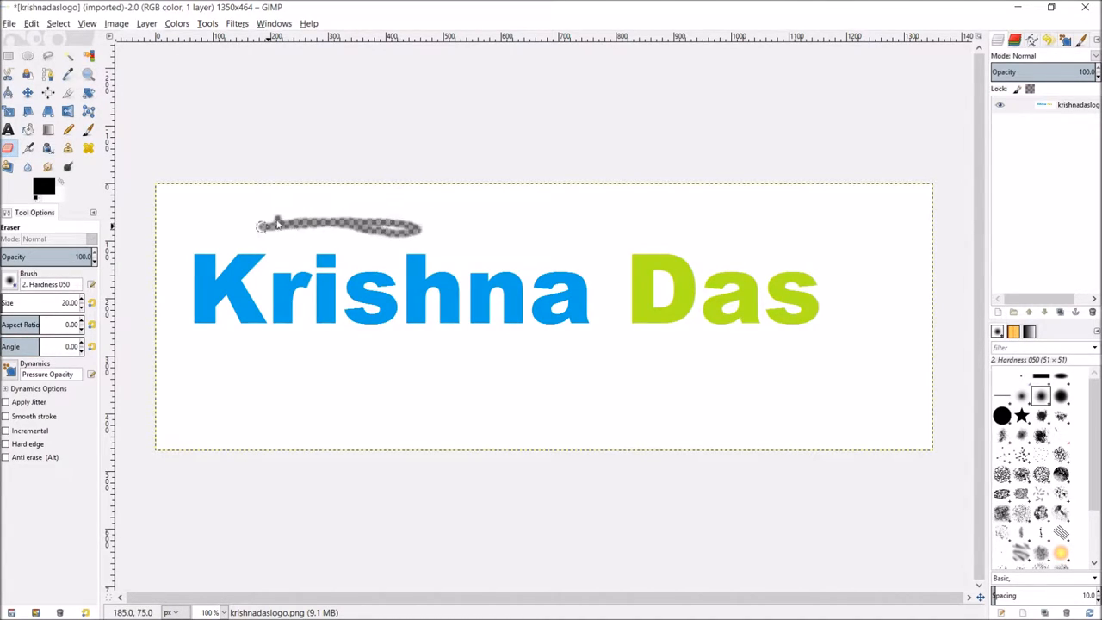
{"action": "left_click_drag", "start_coordinate": [276, 226], "coordinate": [284, 217]}
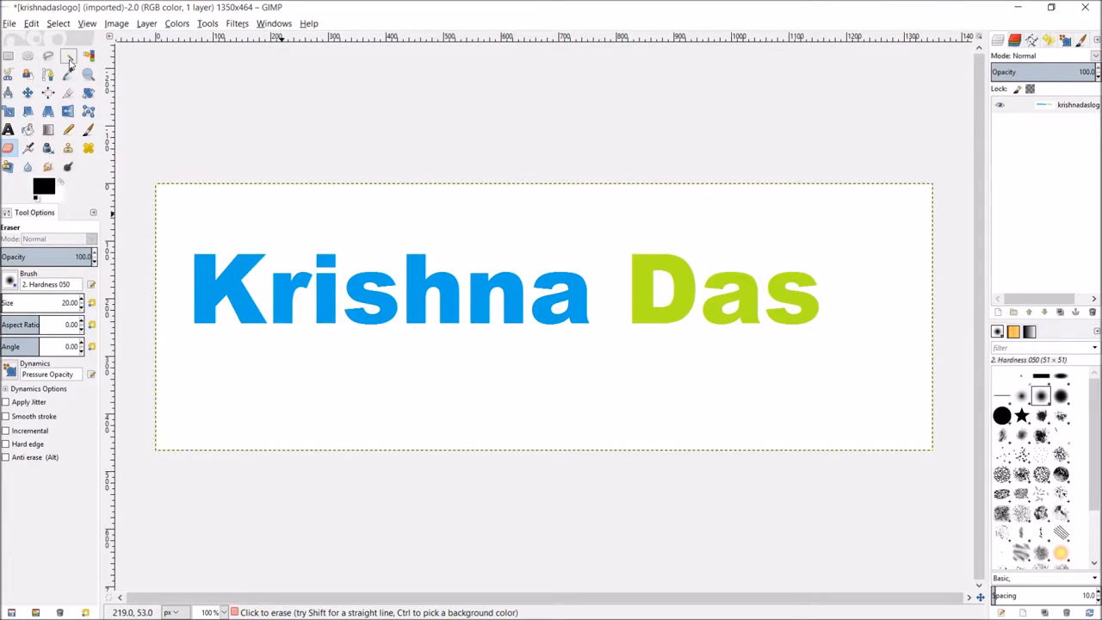
{"action": "mouse_move", "coordinate": [198, 212]}
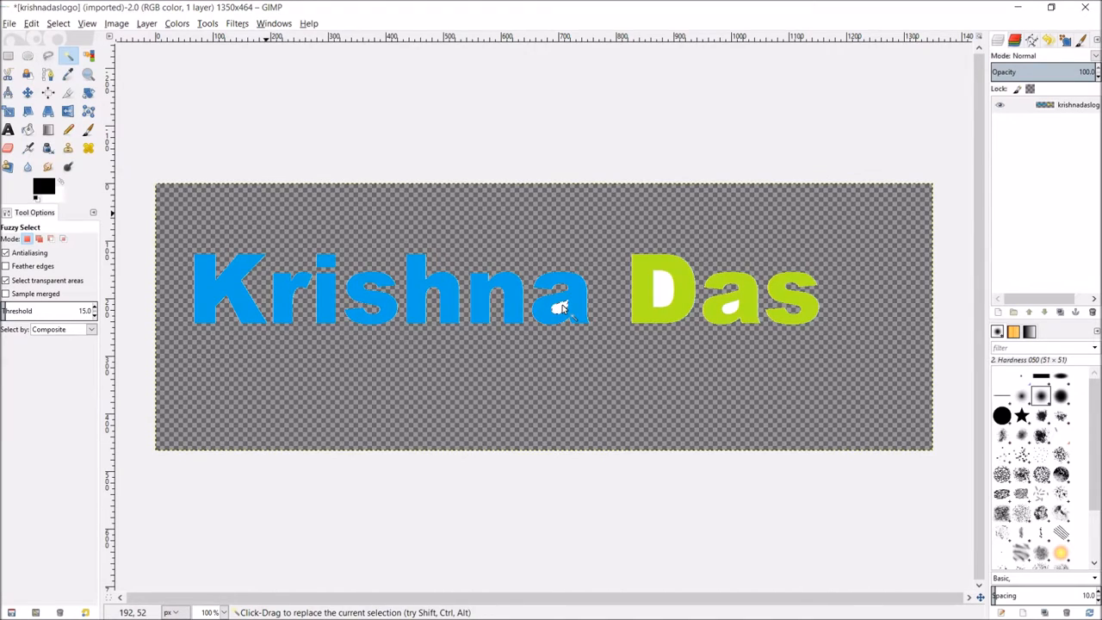
- Fuzzy-select and delete the leftover white inside the Krishna Das letters
{"action": "left_click", "coordinate": [659, 292]}
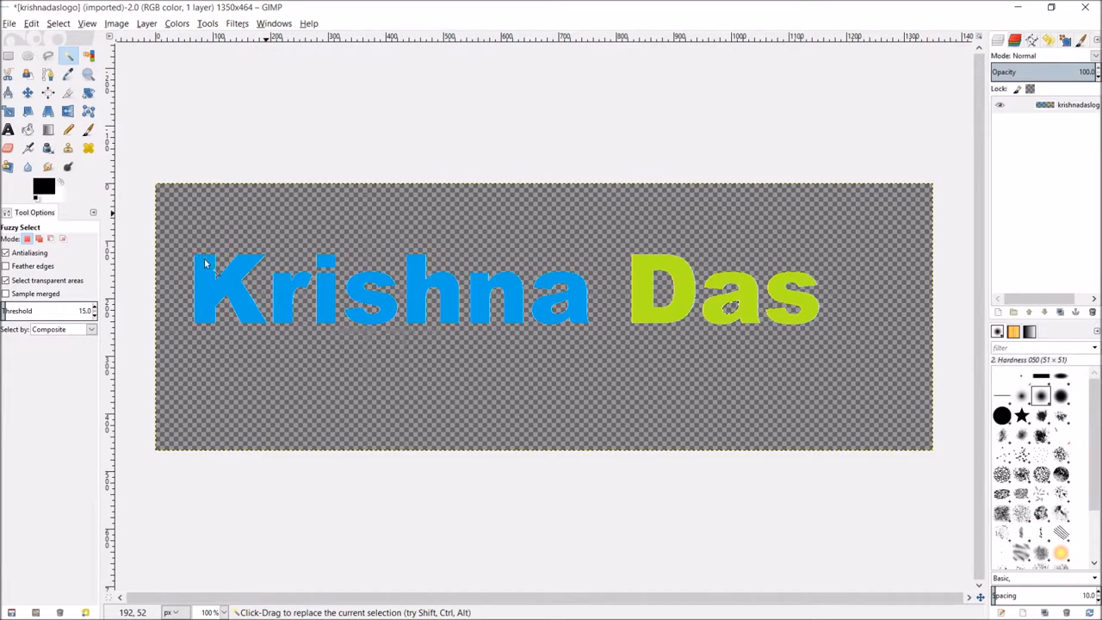
{"action": "mouse_move", "coordinate": [206, 319]}
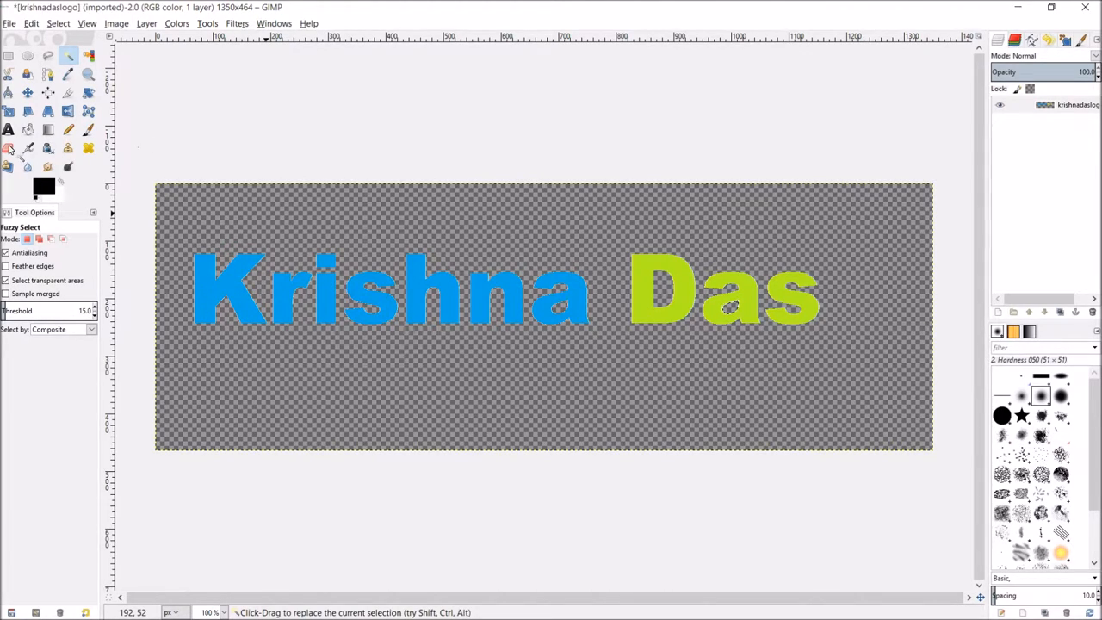
- Select the Eraser with brush size 294.82 and opacity 39.6
{"action": "left_click", "coordinate": [27, 238]}
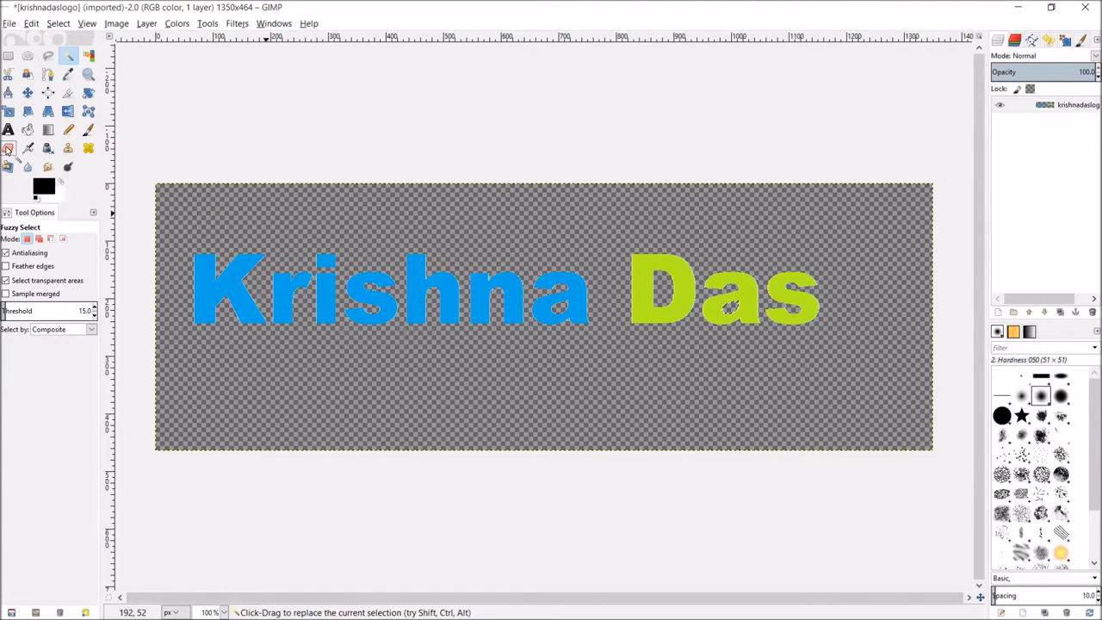
{"action": "left_click", "coordinate": [8, 148]}
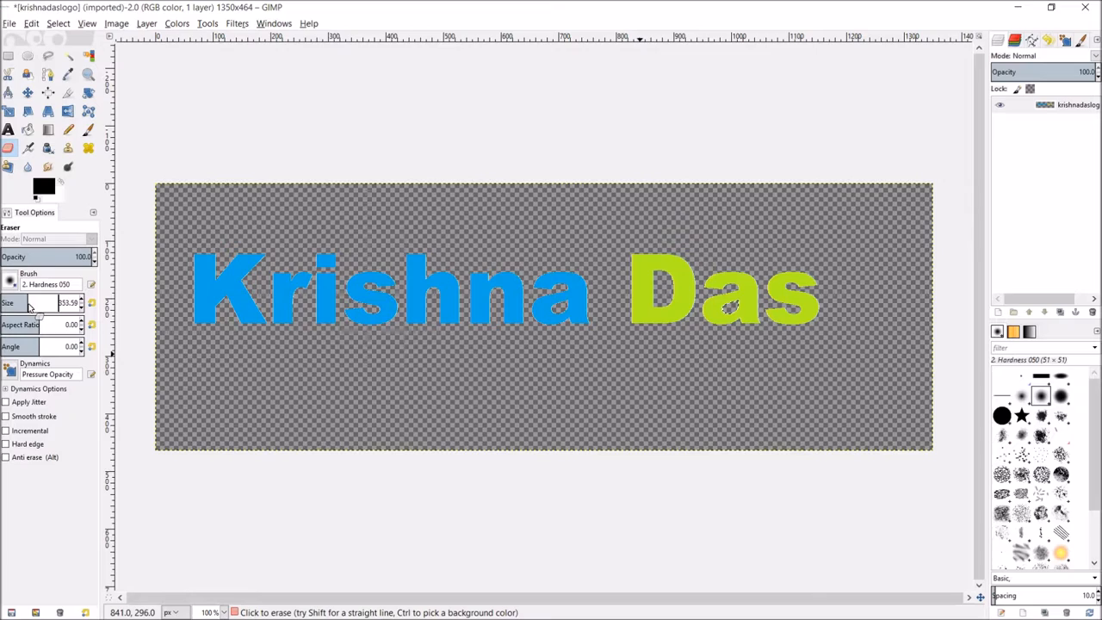
{"action": "mouse_move", "coordinate": [26, 307]}
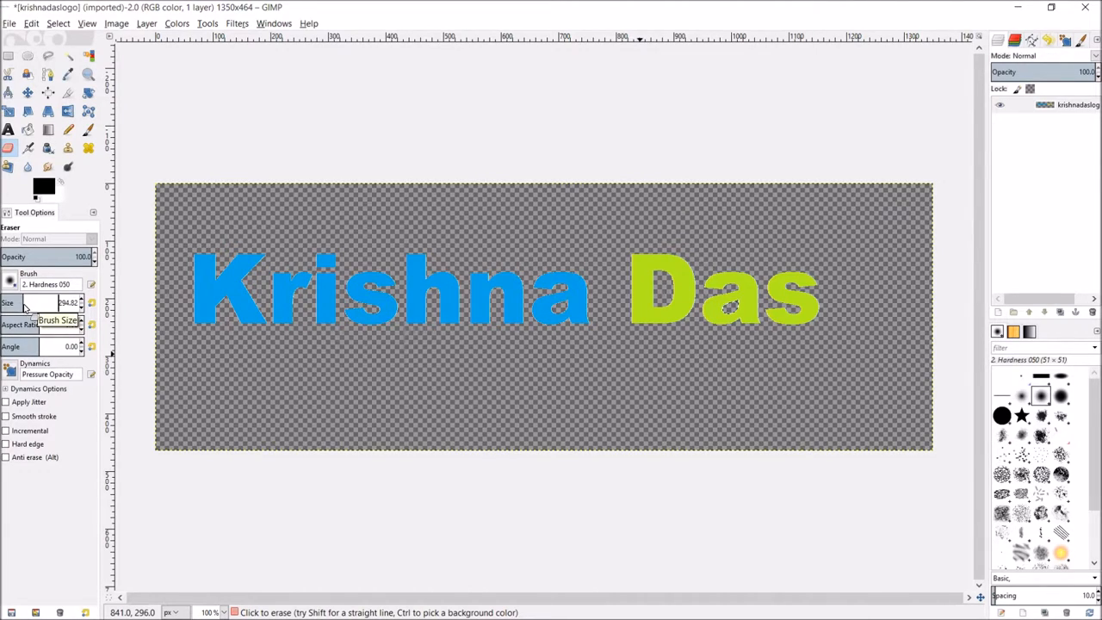
{"action": "mouse_move", "coordinate": [50, 332]}
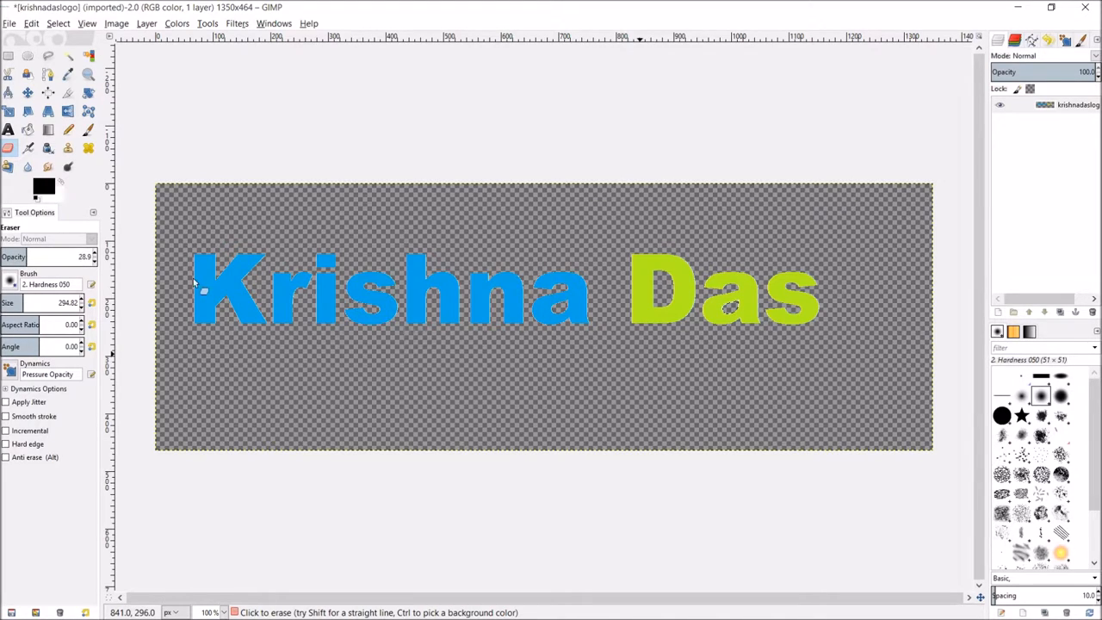
{"action": "mouse_move", "coordinate": [204, 276]}
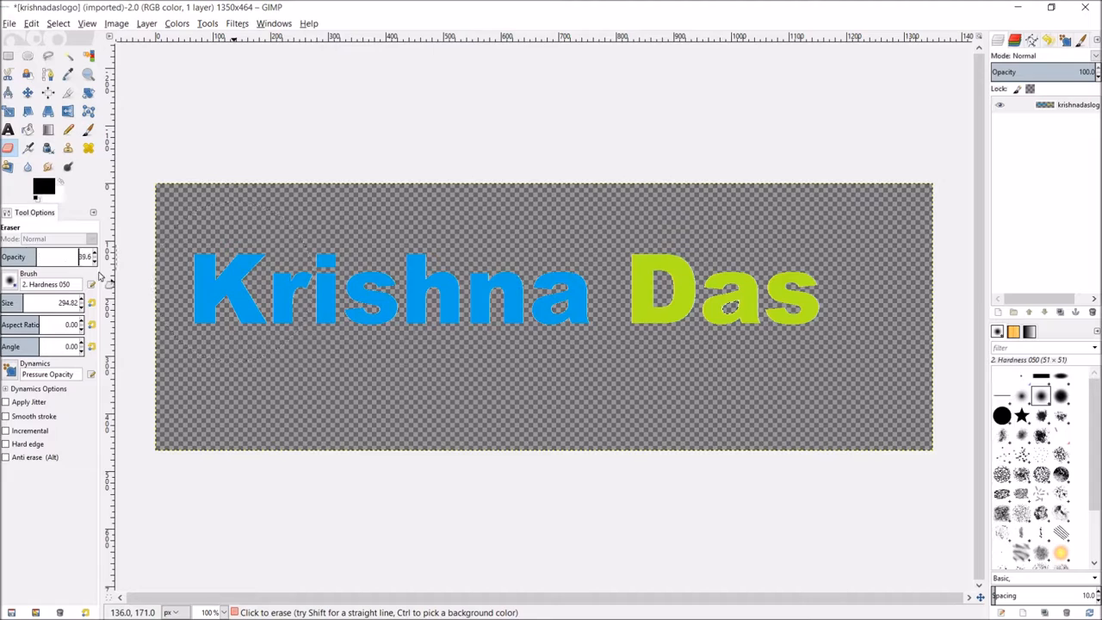
{"action": "mouse_move", "coordinate": [233, 345]}
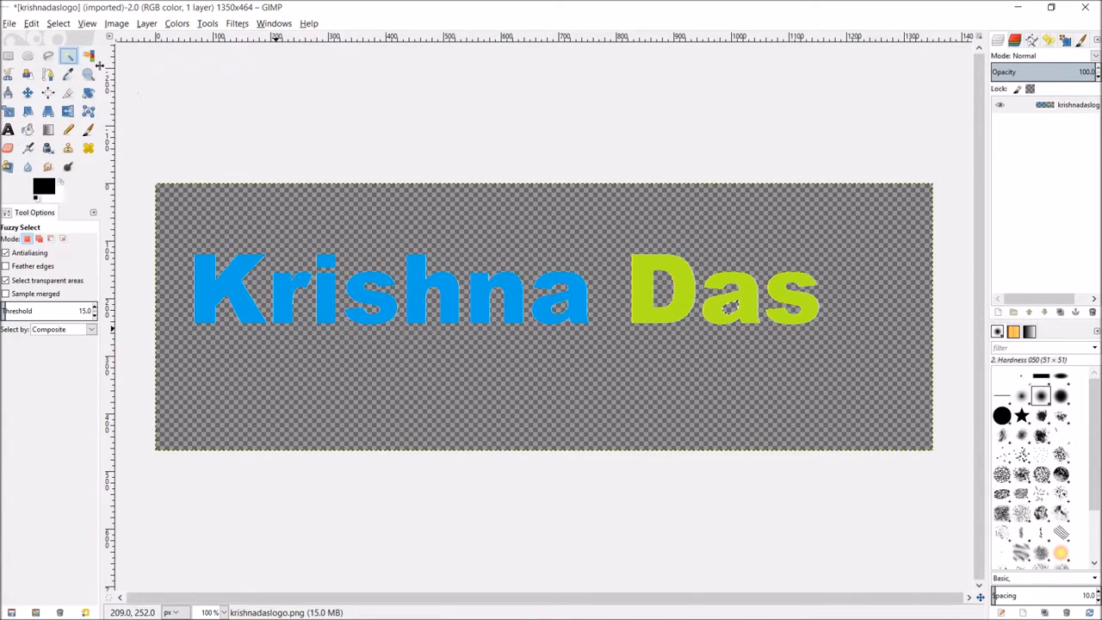
{"action": "mouse_move", "coordinate": [240, 239]}
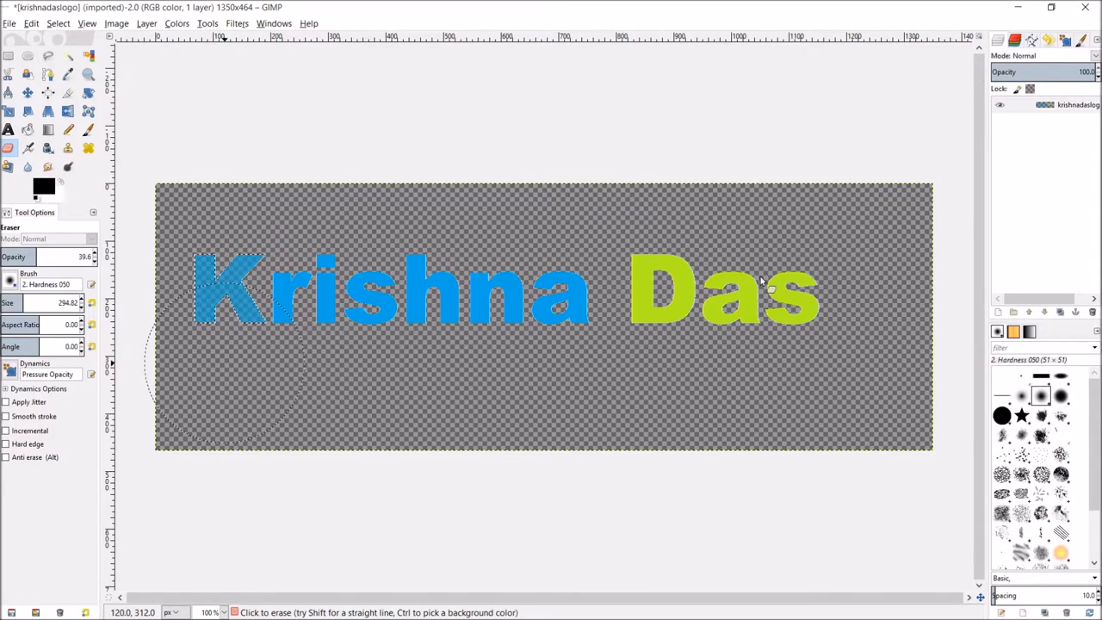
- Erase over the selected Krishna Das letters at partial opacity to fade them
{"action": "left_click_drag", "start_coordinate": [761, 283], "coordinate": [706, 353]}
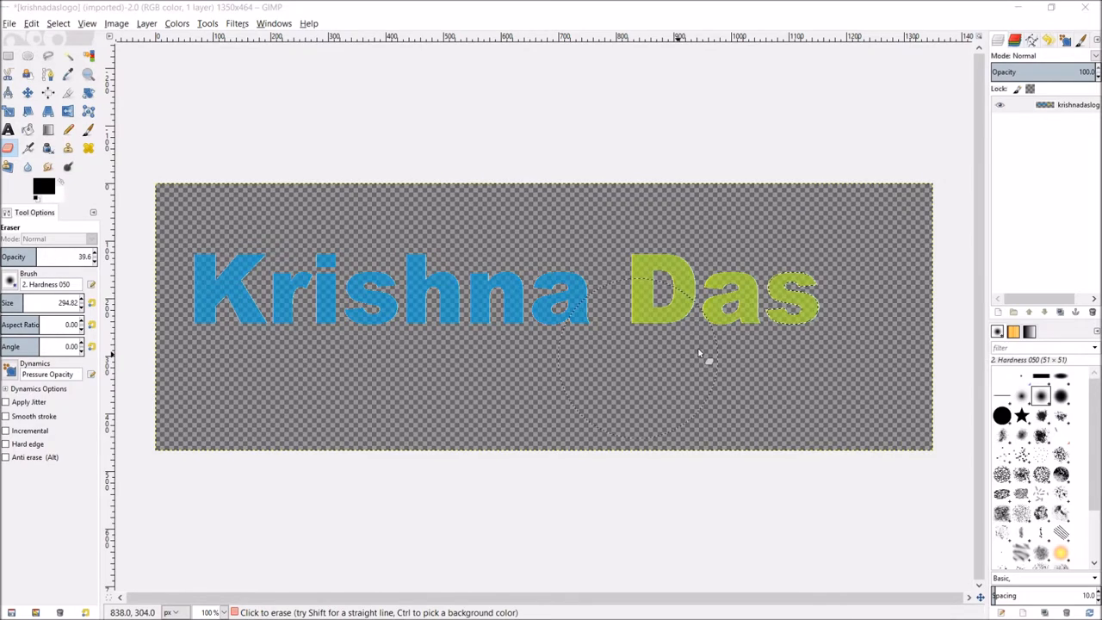
{"action": "mouse_move", "coordinate": [241, 121]}
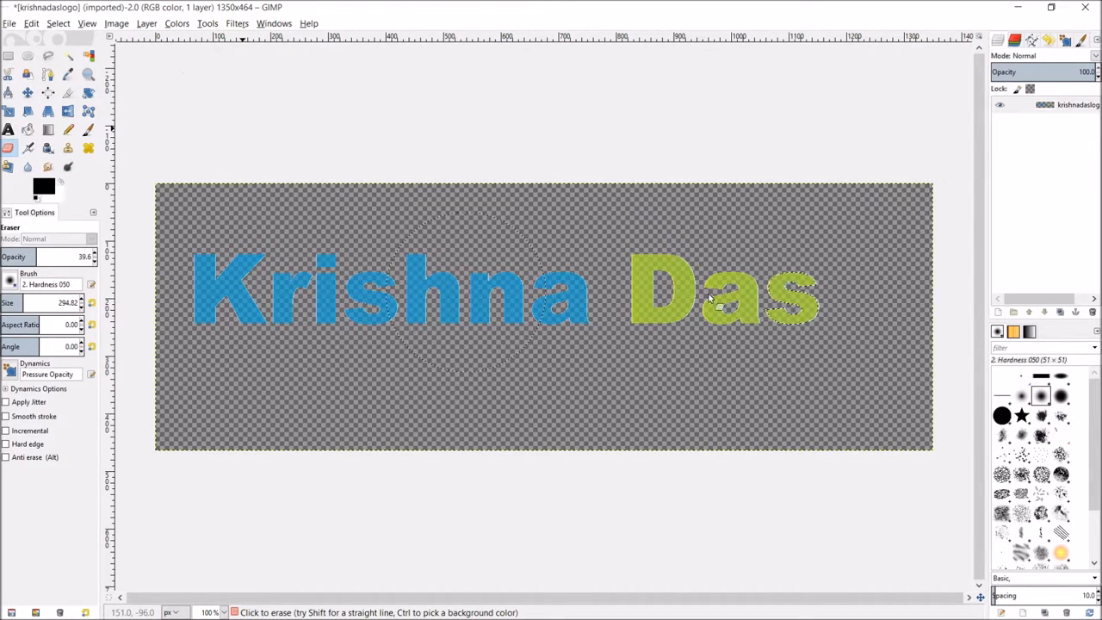
{"action": "left_click", "coordinate": [715, 305]}
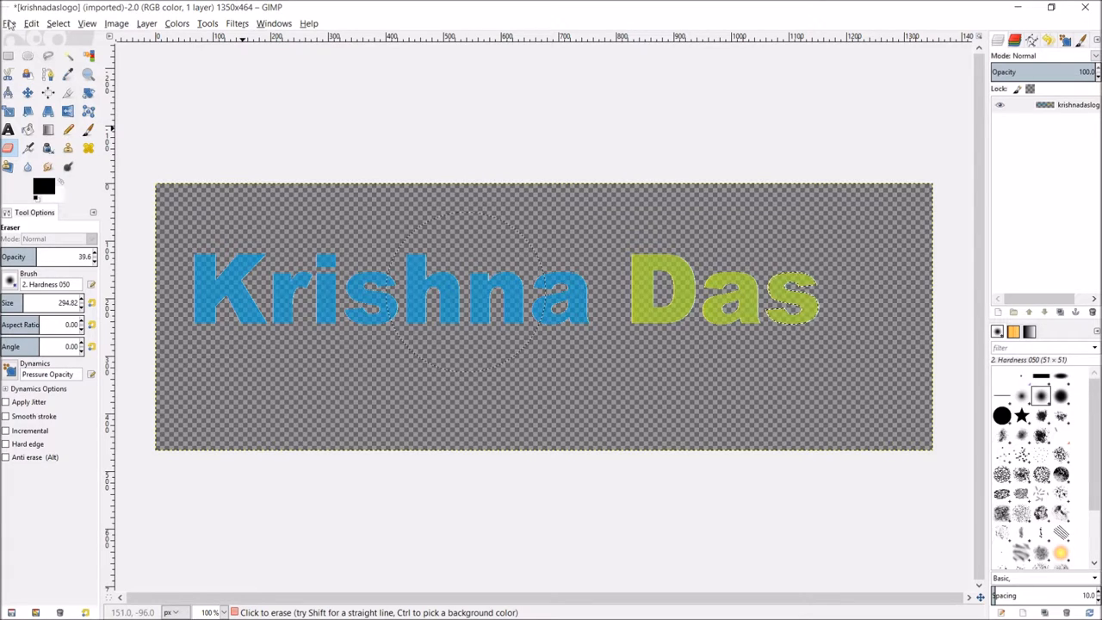
- Open the File menu to reach Export As
{"action": "left_click", "coordinate": [10, 24]}
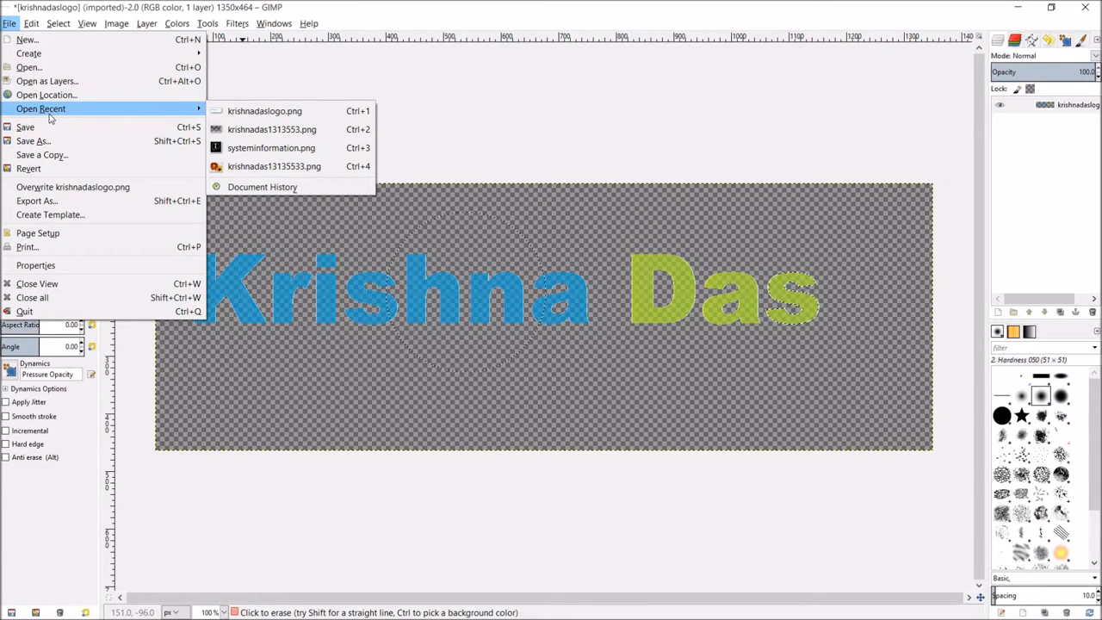
{"action": "mouse_move", "coordinate": [60, 122]}
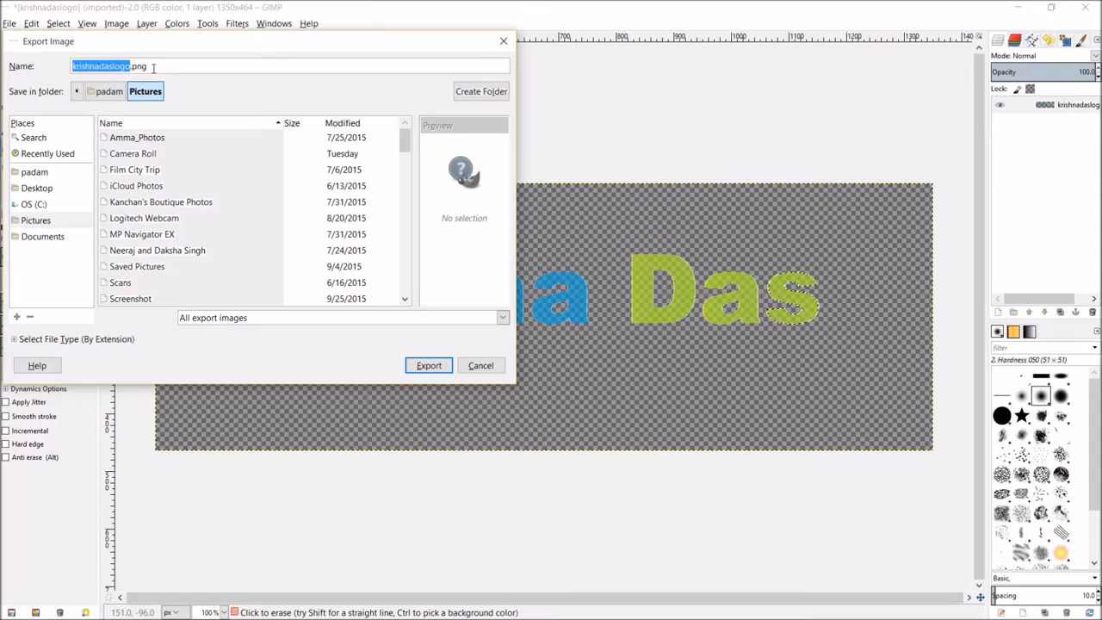
- Insert '1' before .png so the export name reads krishnadaslogo1.png in Pictures
{"action": "left_click", "coordinate": [128, 65]}
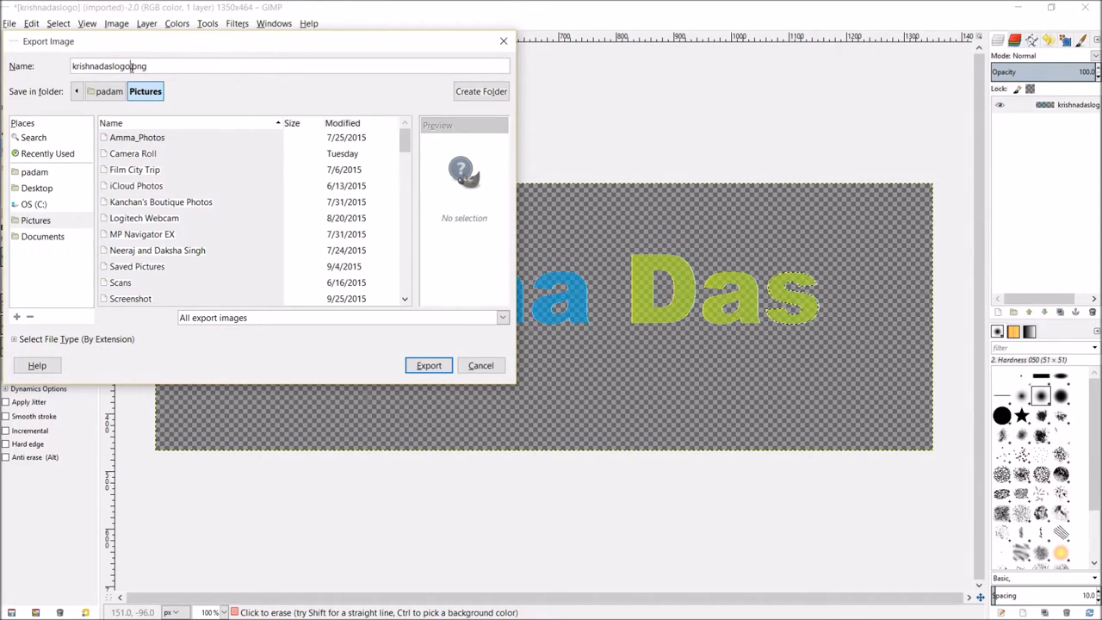
{"action": "type", "text": "1"}
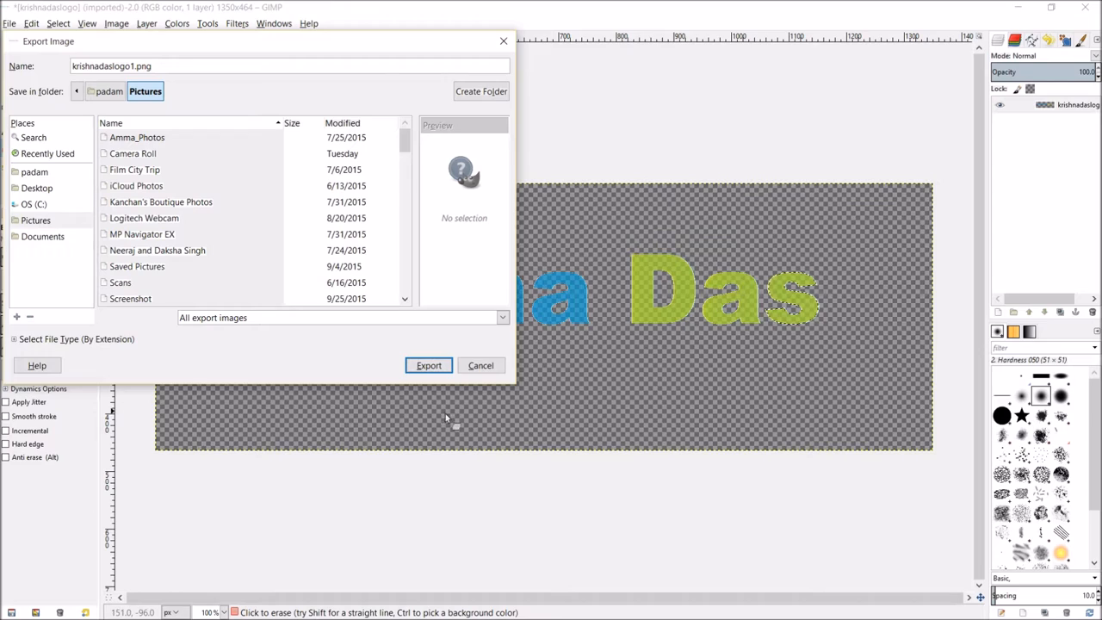
{"action": "left_click", "coordinate": [428, 365]}
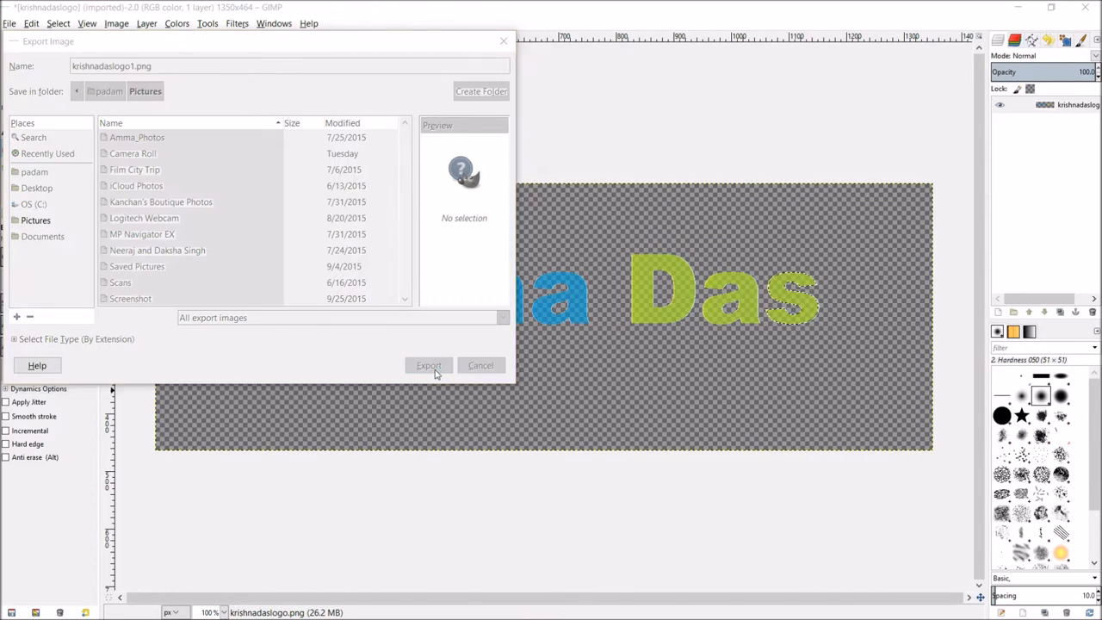
{"action": "left_click", "coordinate": [428, 365]}
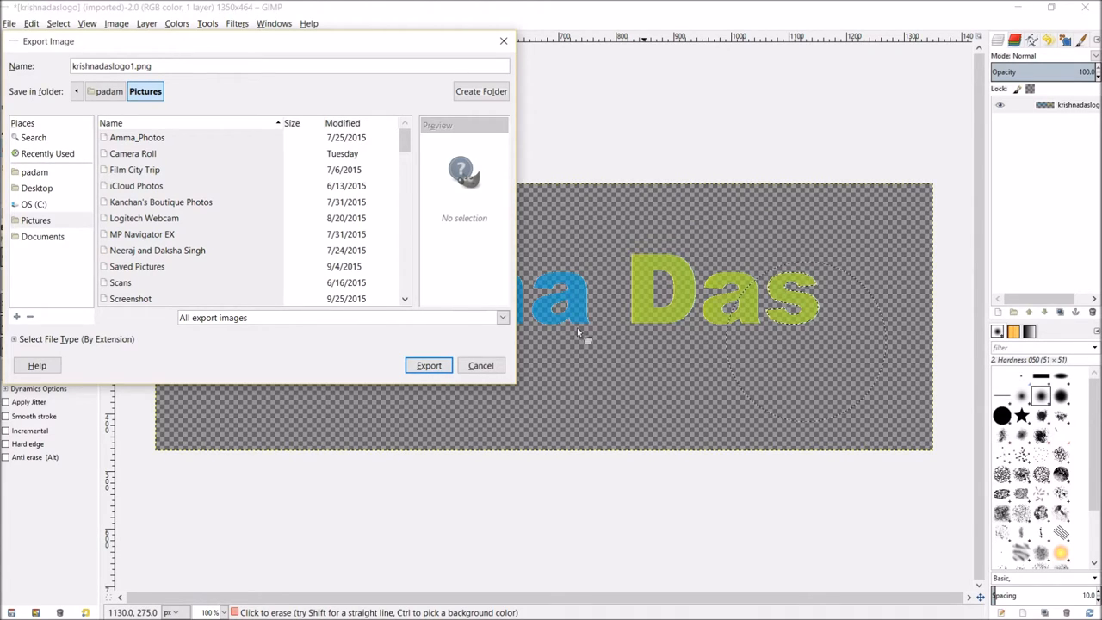
{"action": "left_click", "coordinate": [428, 365]}
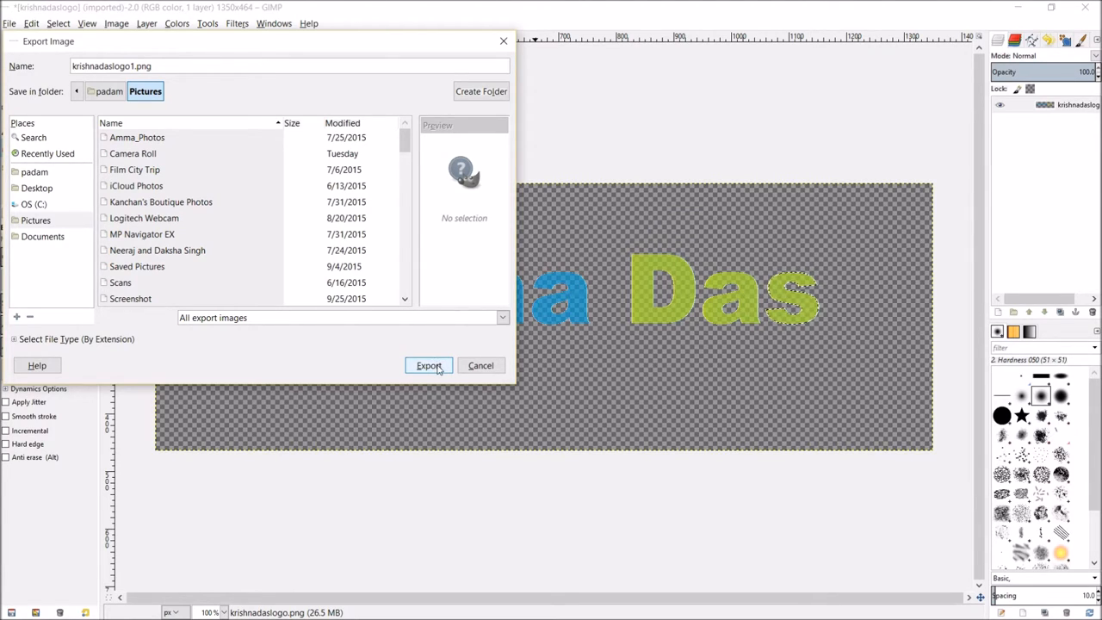
- Export krishnadaslogo1.png and confirm the Export Image as PNG dialog
{"action": "left_click", "coordinate": [428, 365]}
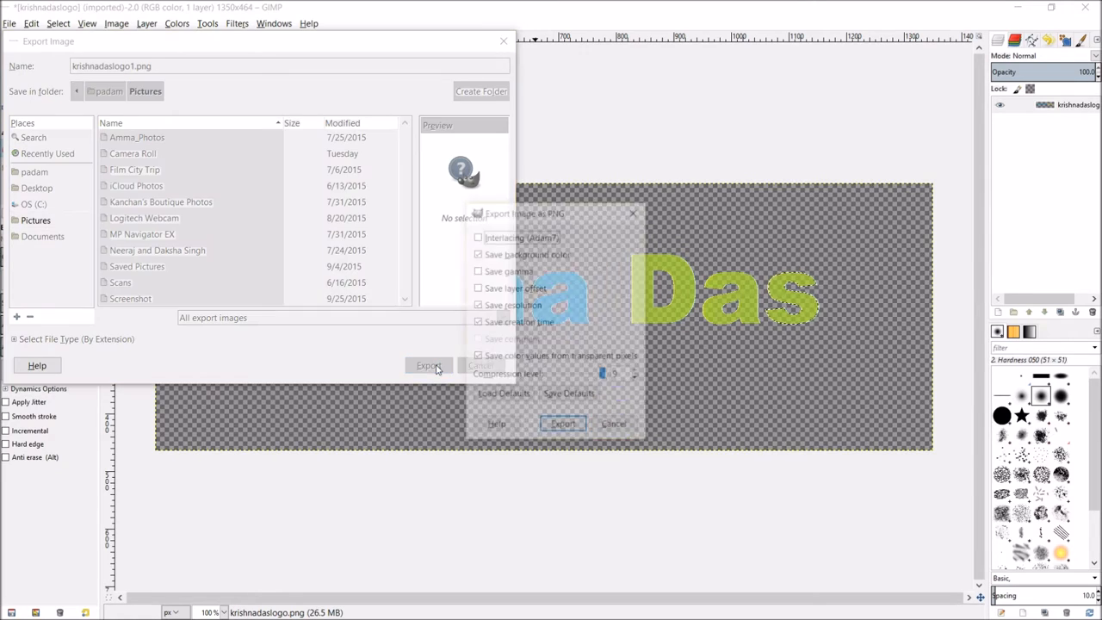
{"action": "left_click", "coordinate": [428, 365]}
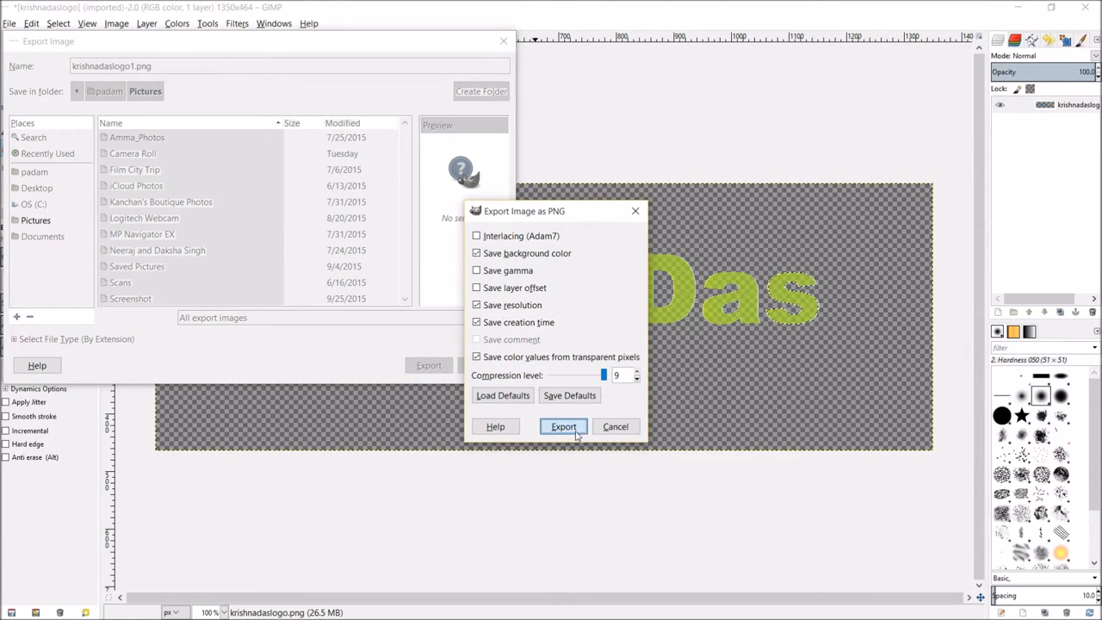
{"action": "left_click", "coordinate": [563, 426]}
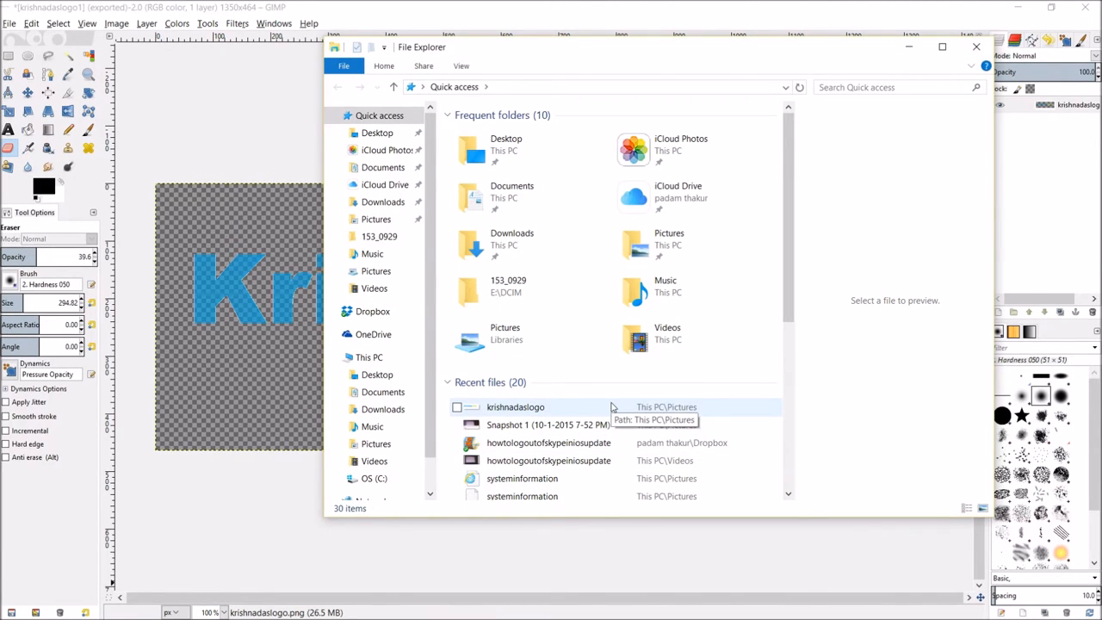
- Search Pictures for 'krishna' and preview krishnadaslogo and krishnadaslogo1
{"action": "type", "text": "krishna"}
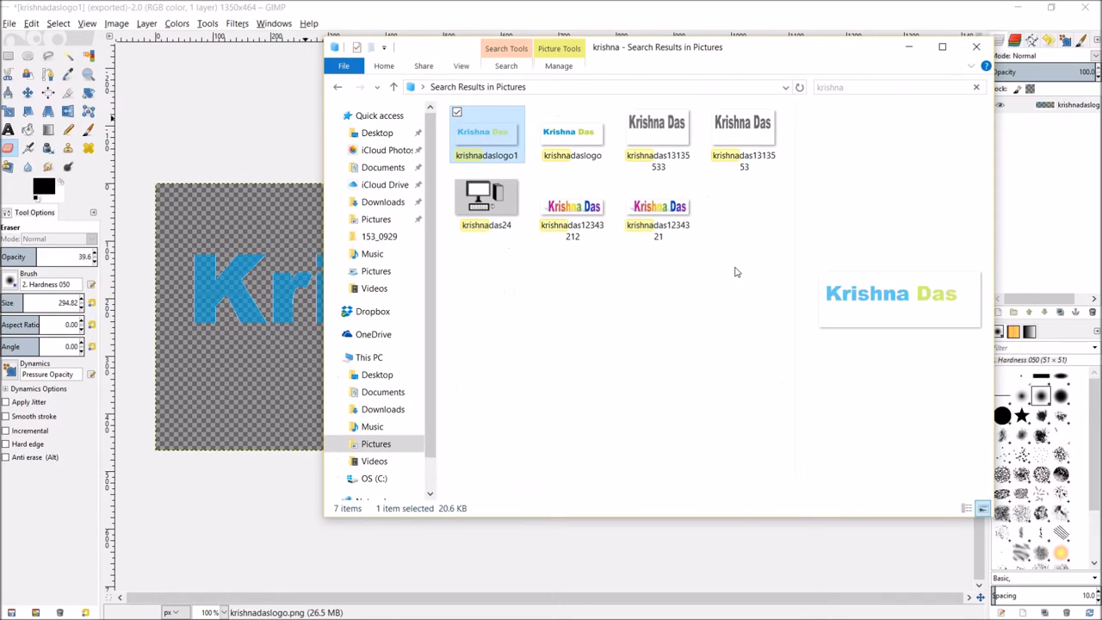
{"action": "left_click", "coordinate": [573, 131]}
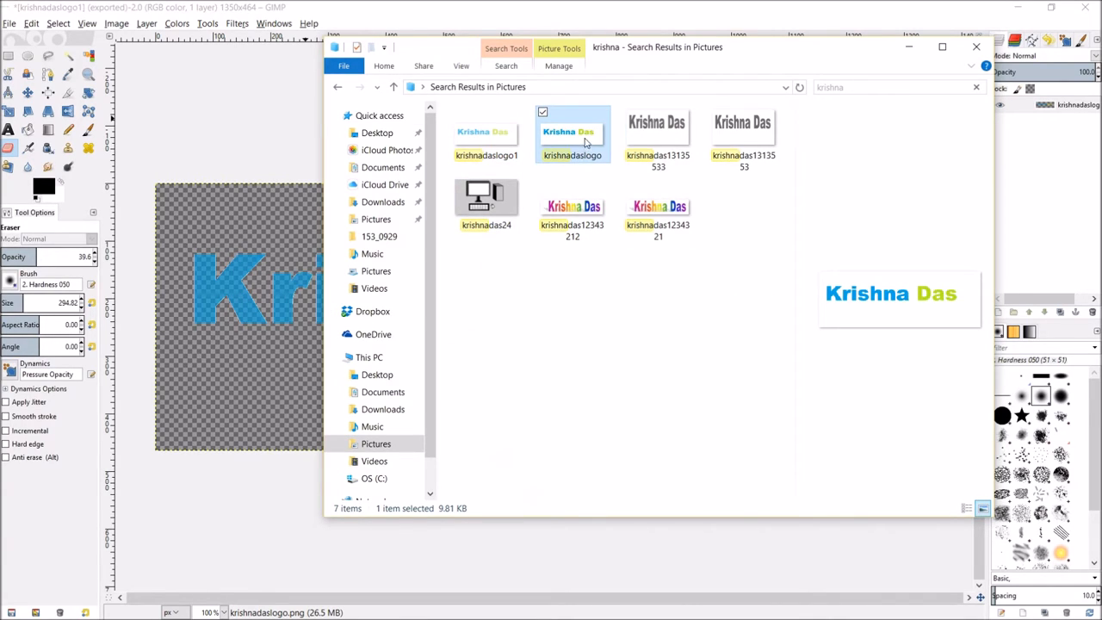
{"action": "left_click", "coordinate": [486, 137]}
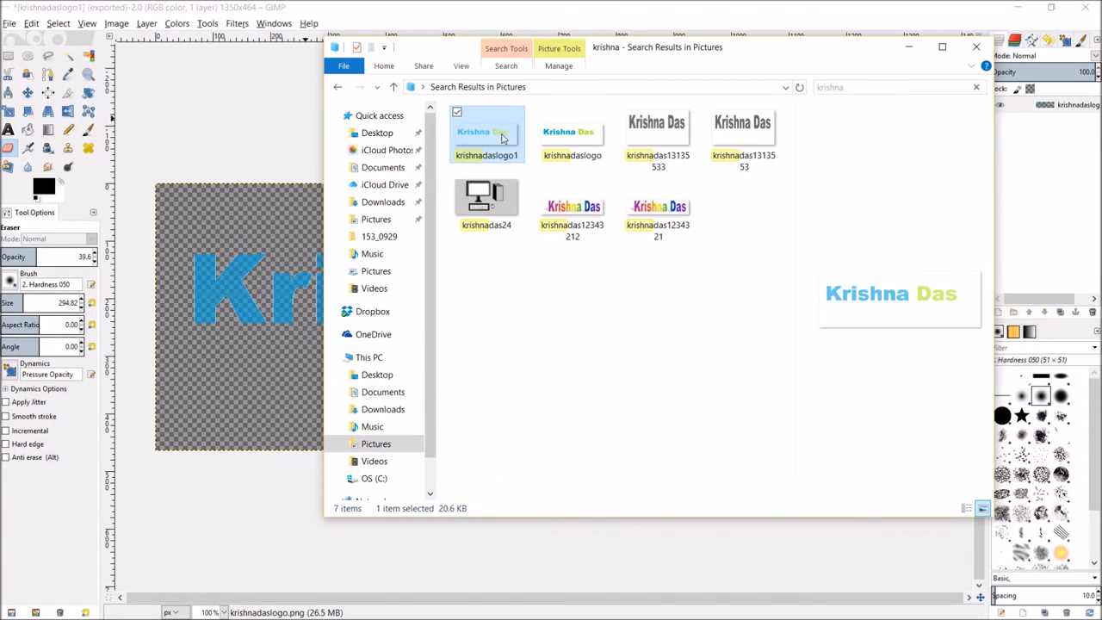
{"action": "left_click", "coordinate": [573, 138]}
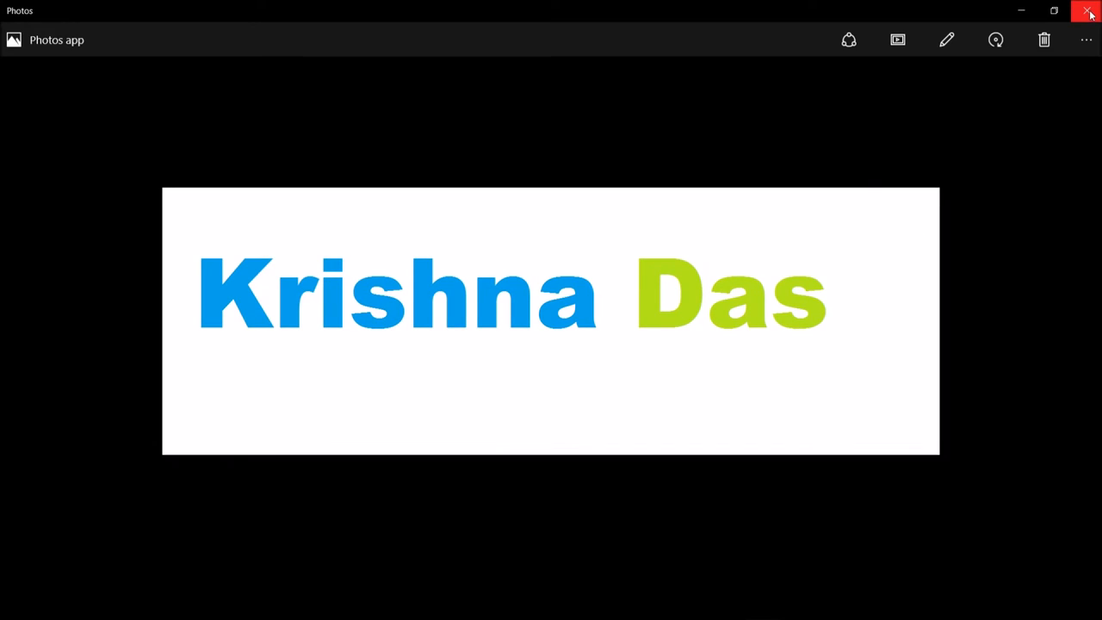
- Close the original logo in Photos and dismiss the timeout error message
{"action": "left_click", "coordinate": [1089, 10]}
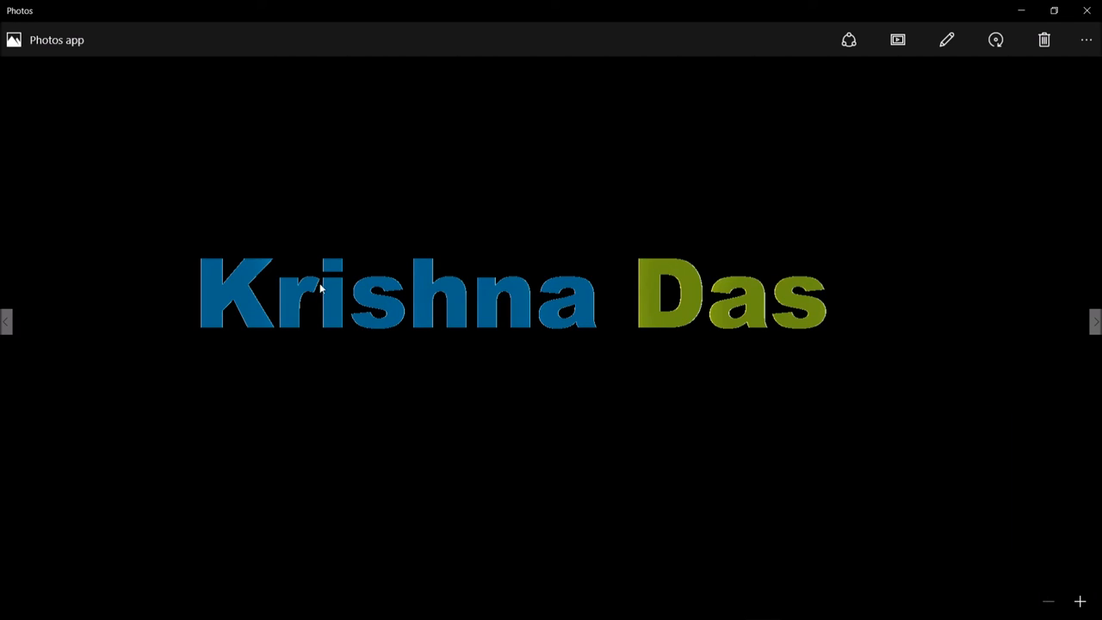
{"action": "mouse_move", "coordinate": [652, 327]}
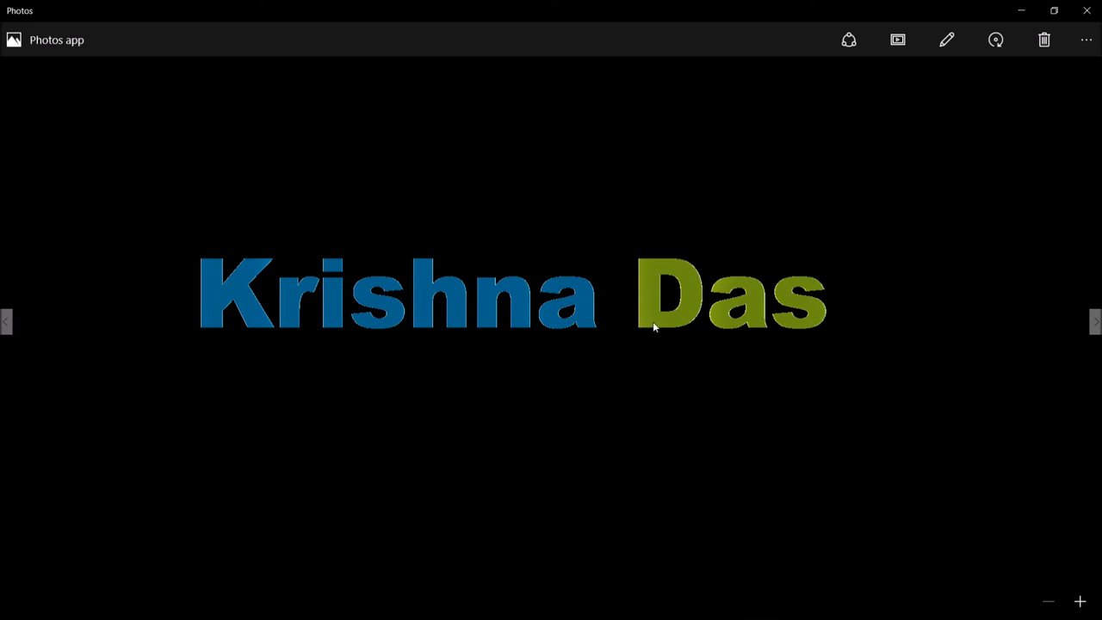
{"action": "mouse_move", "coordinate": [224, 293]}
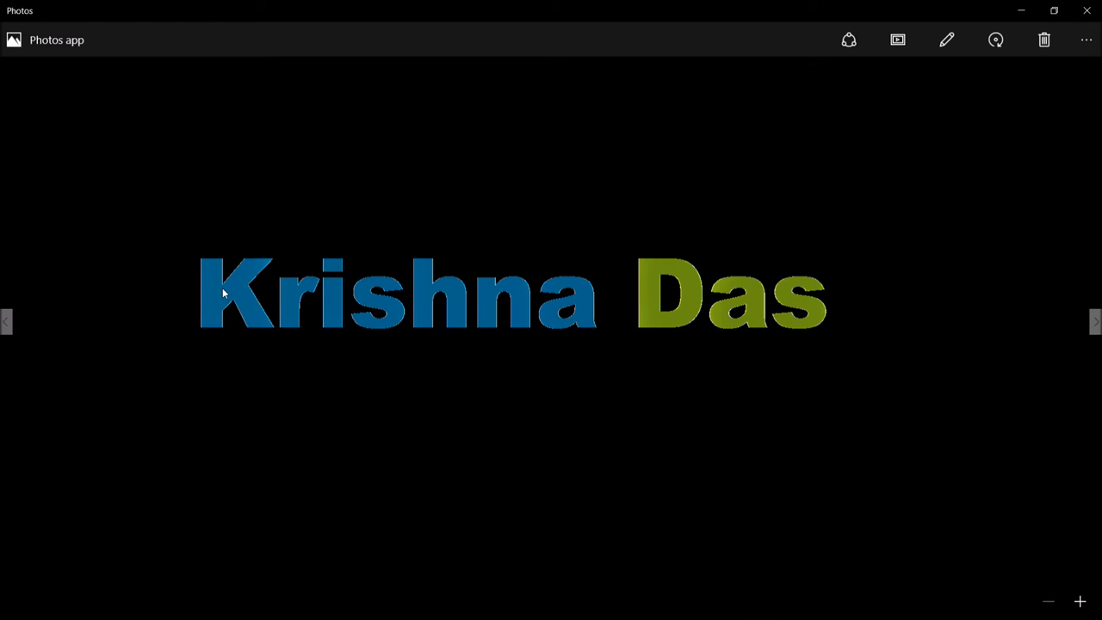
{"action": "mouse_move", "coordinate": [418, 403]}
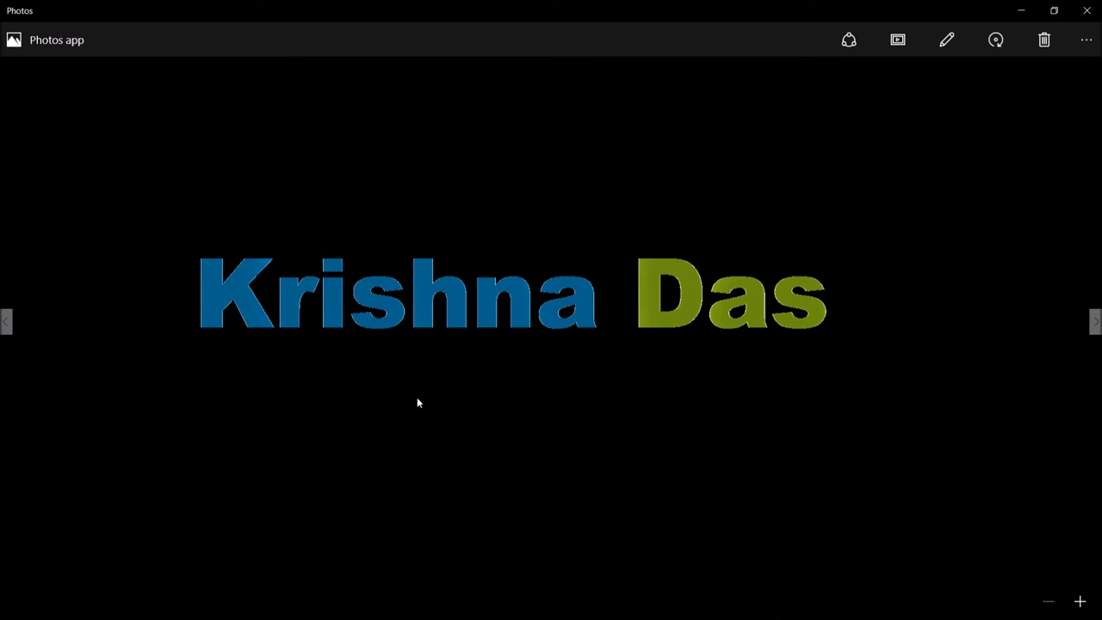
{"action": "mouse_move", "coordinate": [447, 415]}
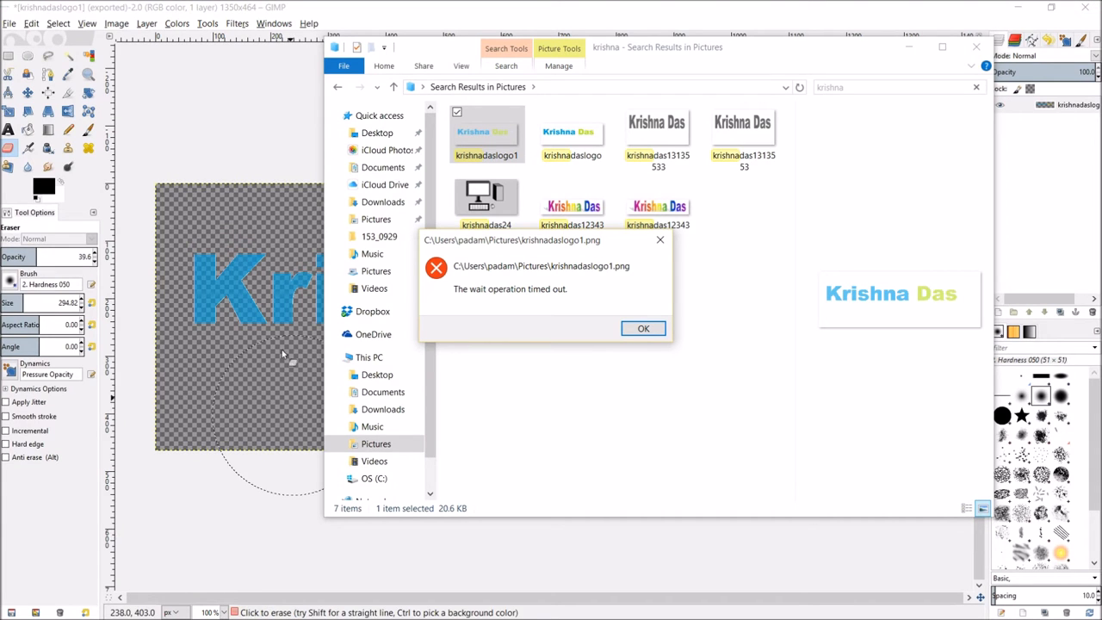
{"action": "left_click", "coordinate": [643, 328]}
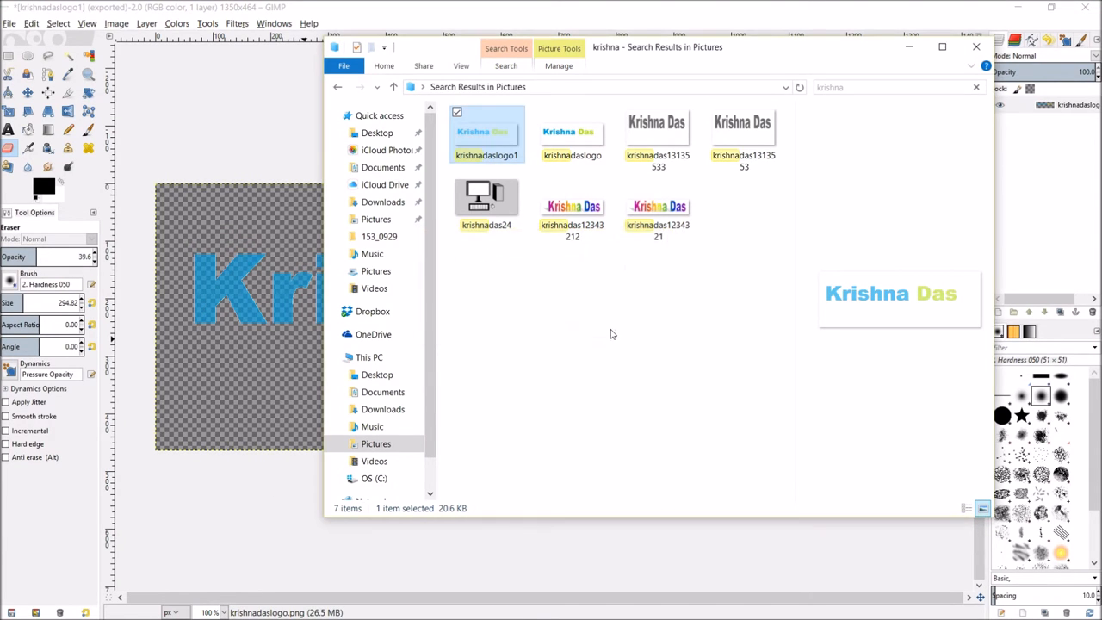